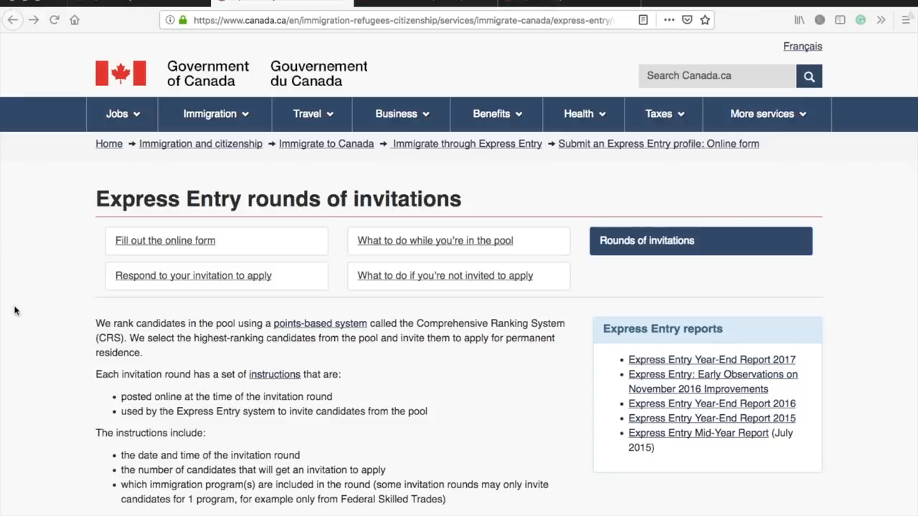
Scroll down to the Results: Rounds of invitations section showing the December 19, 2018 round
scroll("down", 3)
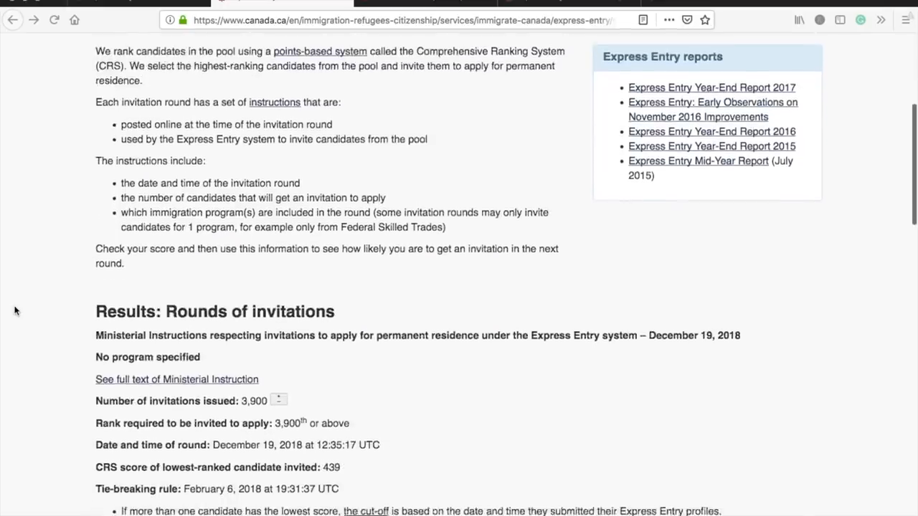
scroll("down", 3)
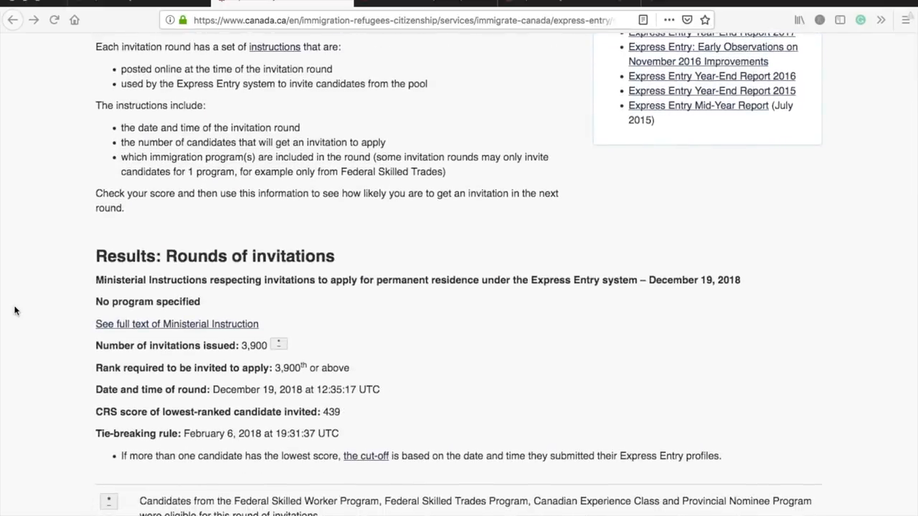
mouse_move(267, 393)
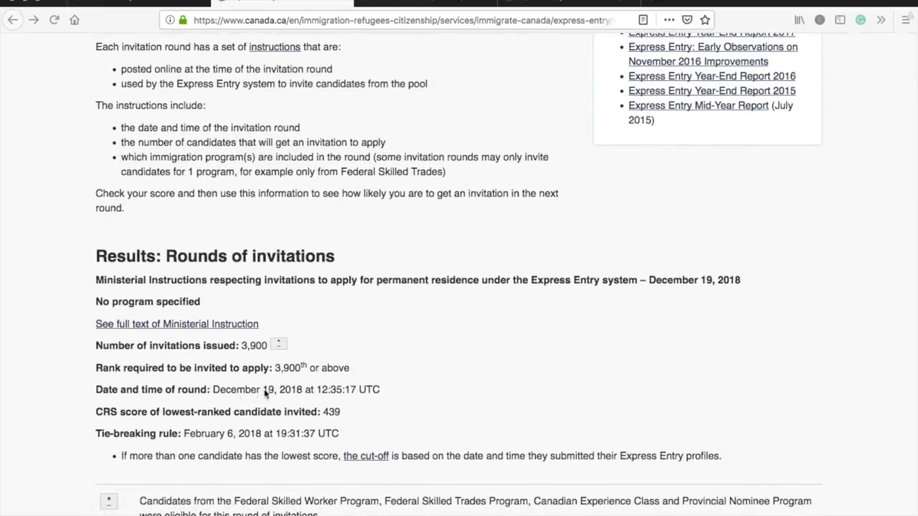
mouse_move(255, 401)
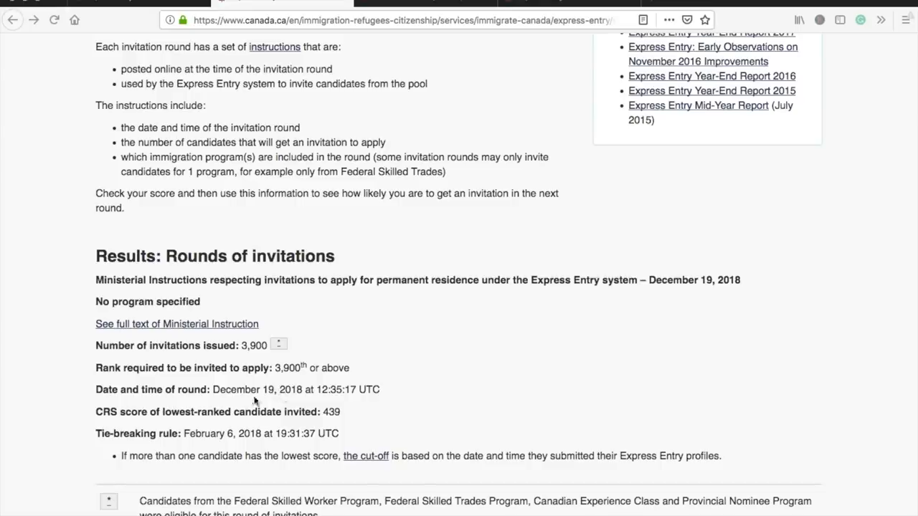
mouse_move(330, 419)
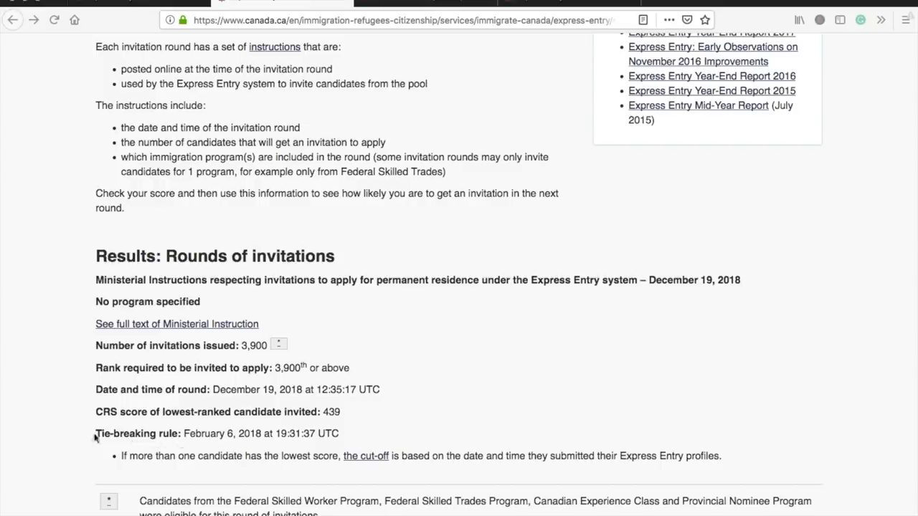
scroll("down", 3)
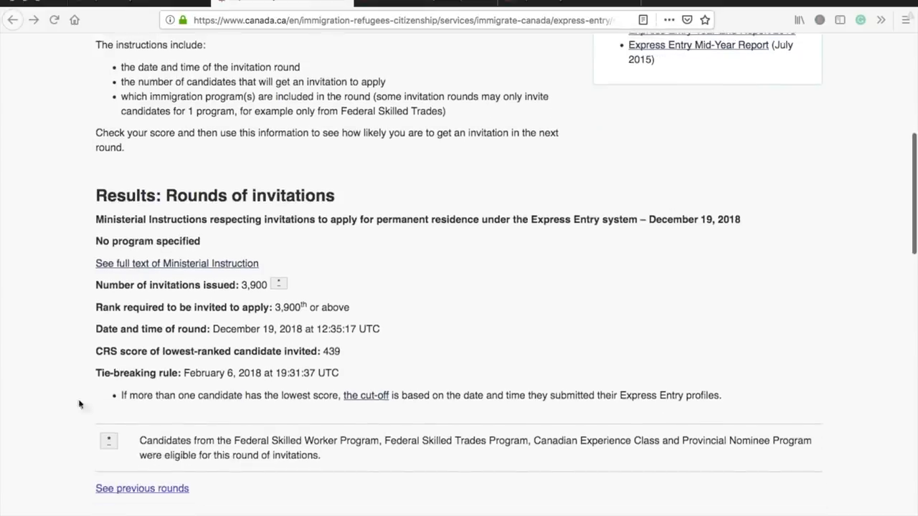
mouse_move(189, 272)
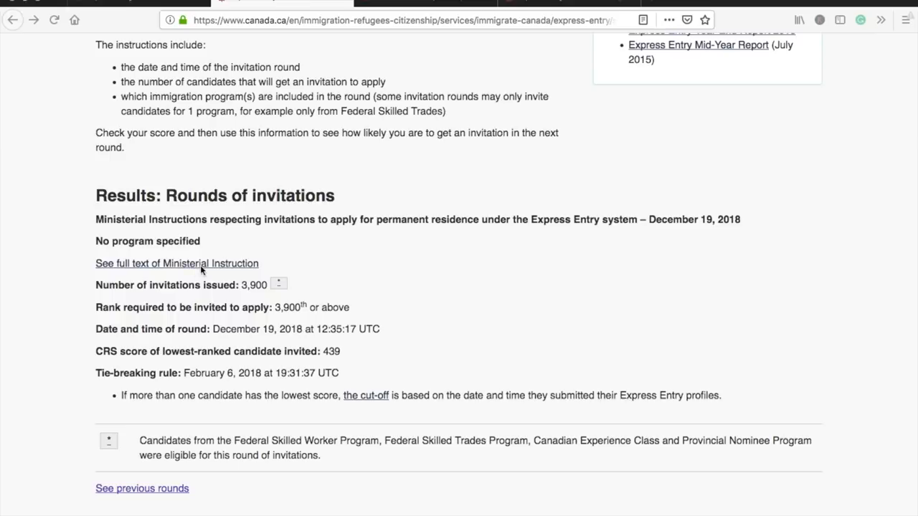
scroll("down", 3)
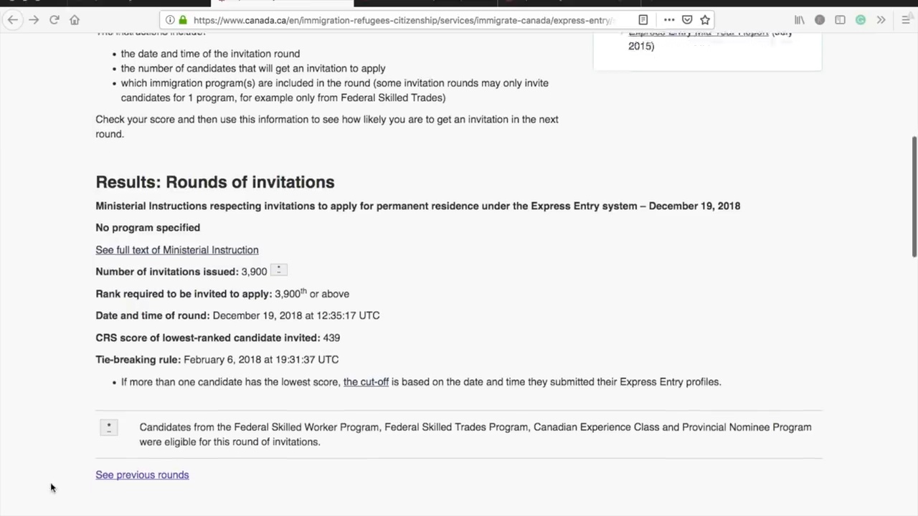
scroll("down", 3)
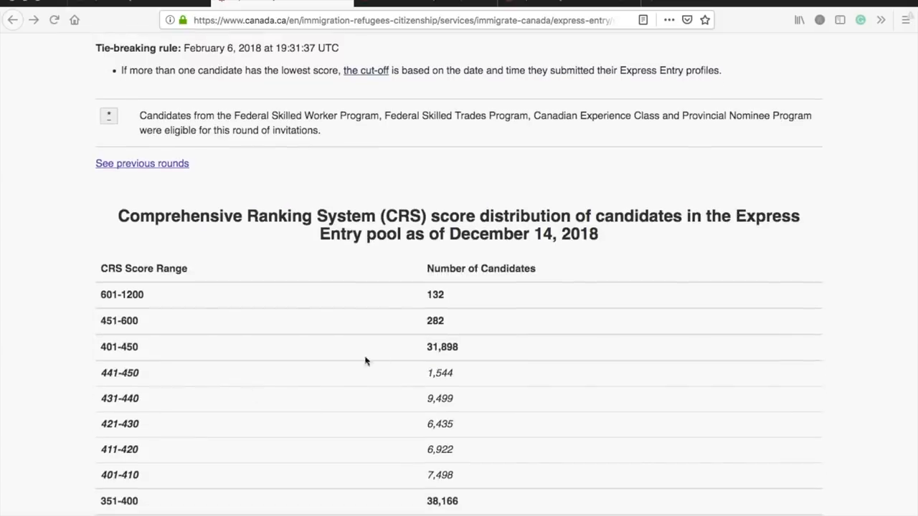
mouse_move(653, 221)
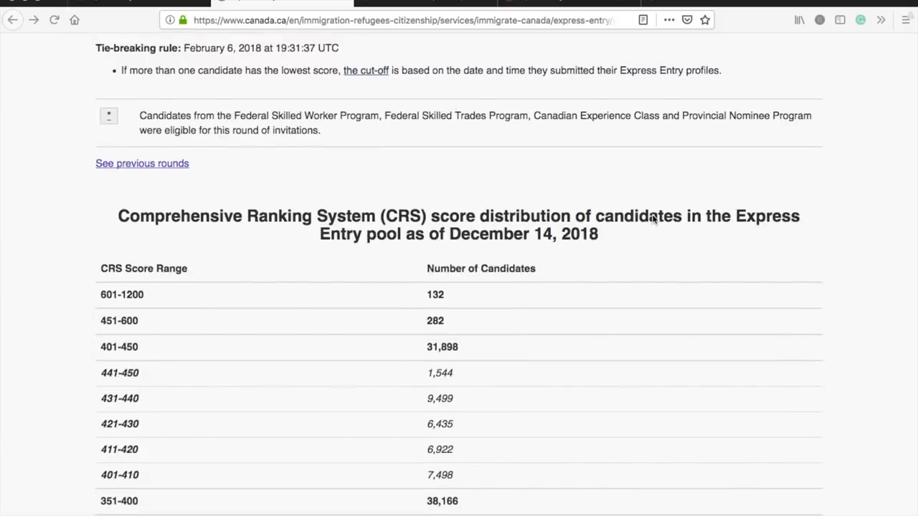
mouse_move(460, 238)
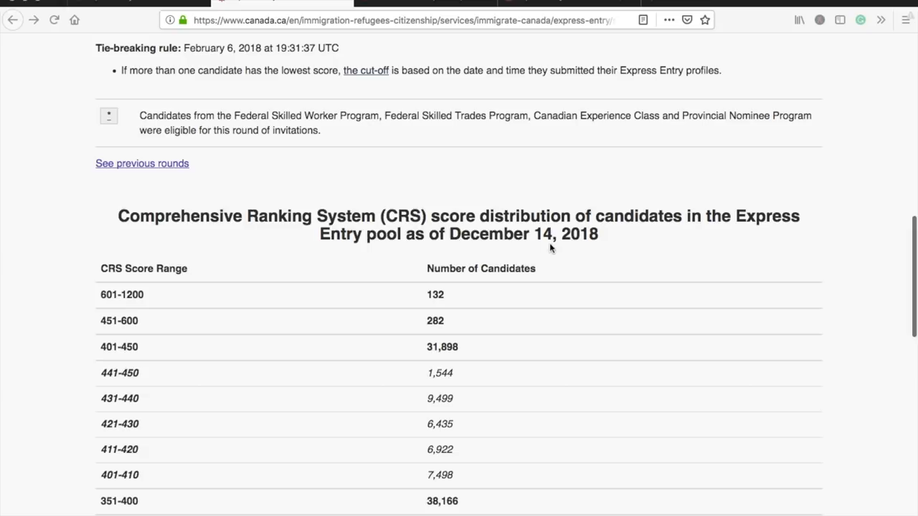
scroll("up", 3)
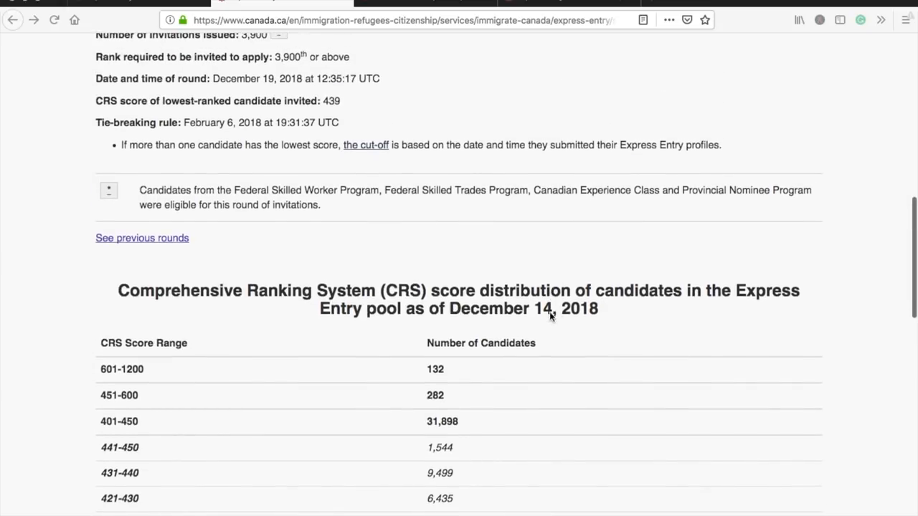
scroll("up", 3)
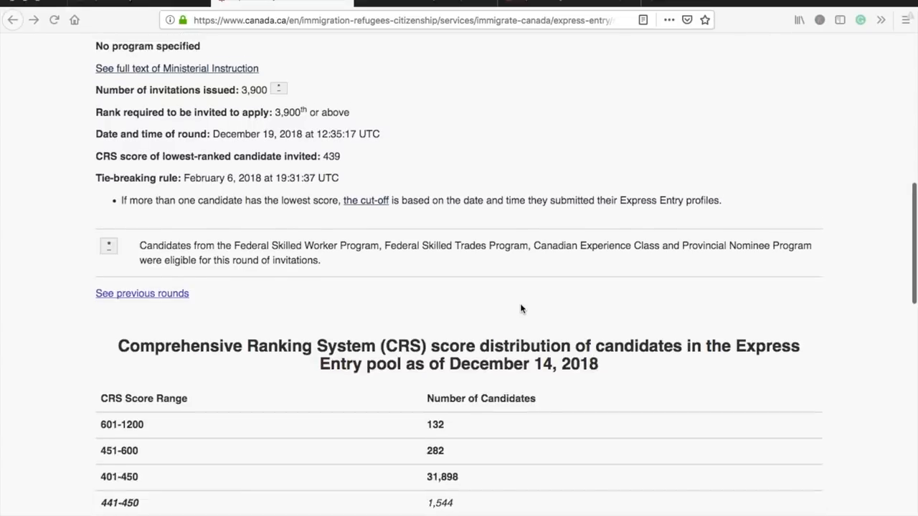
scroll("up", 3)
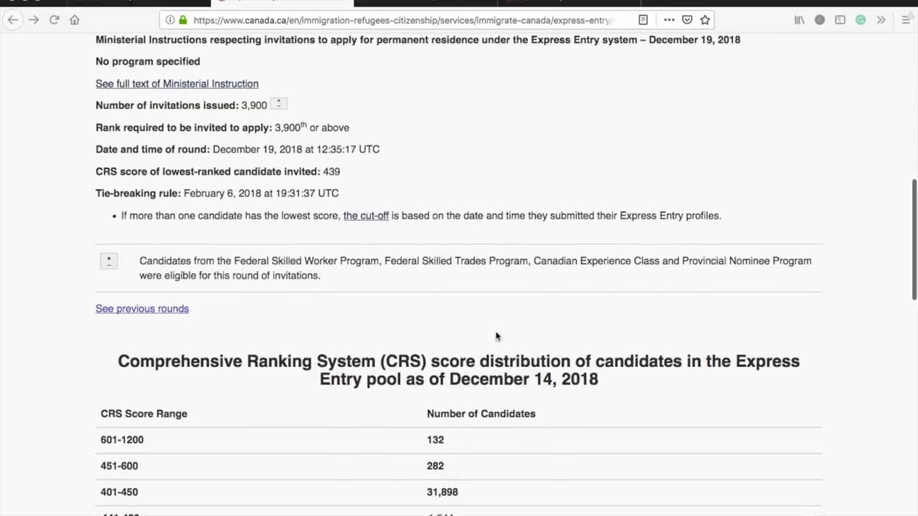
mouse_move(657, 432)
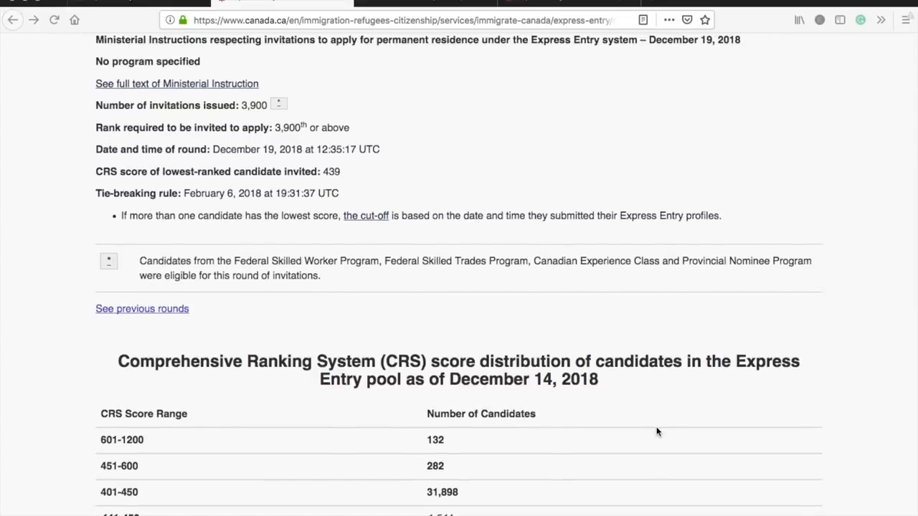
scroll("up", 3)
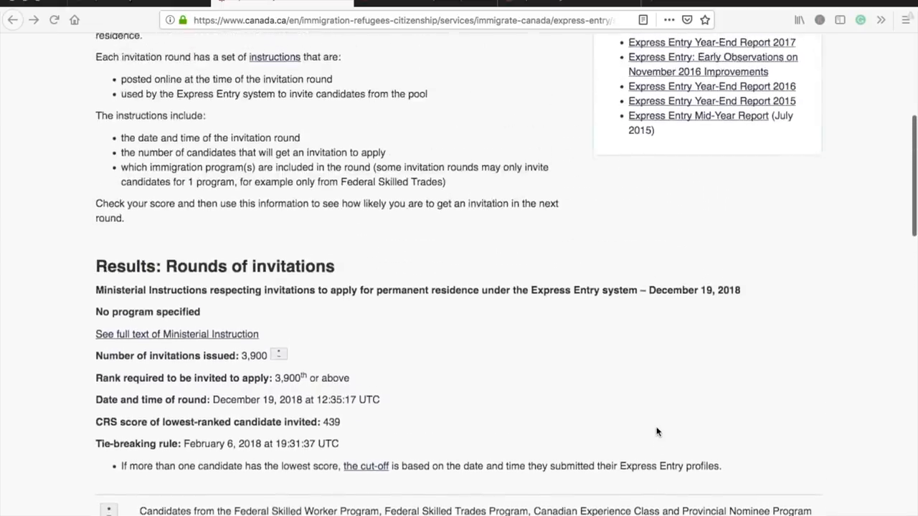
scroll("down", 3)
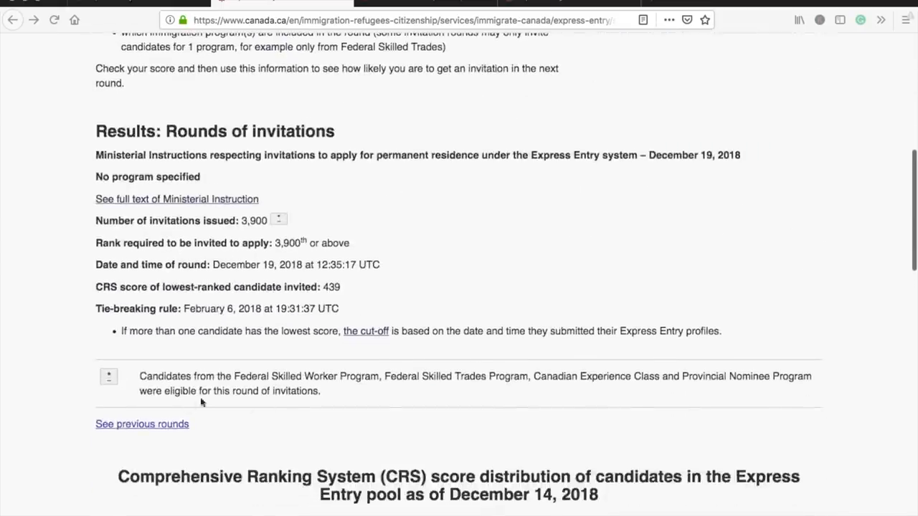
Follow 'See previous rounds' and scroll to round #106, December 12, 2018, lowest CRS 445
left_click(142, 425)
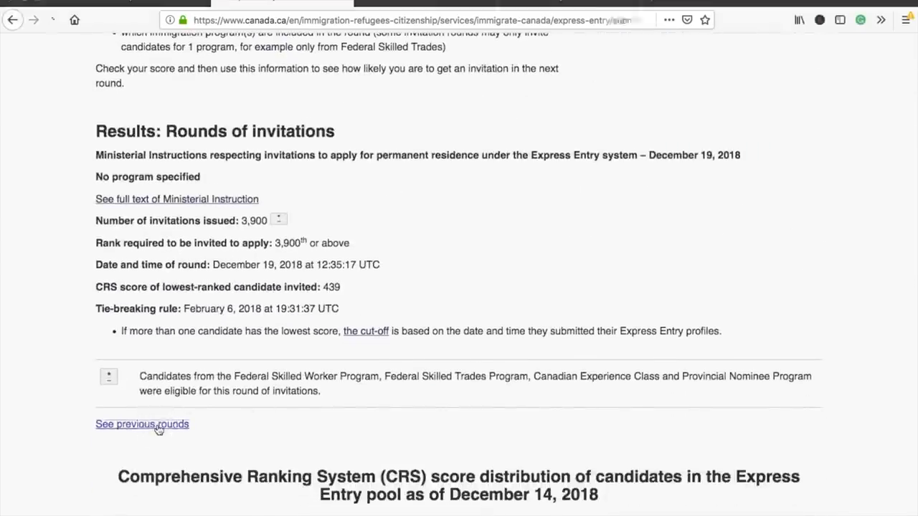
left_click(142, 424)
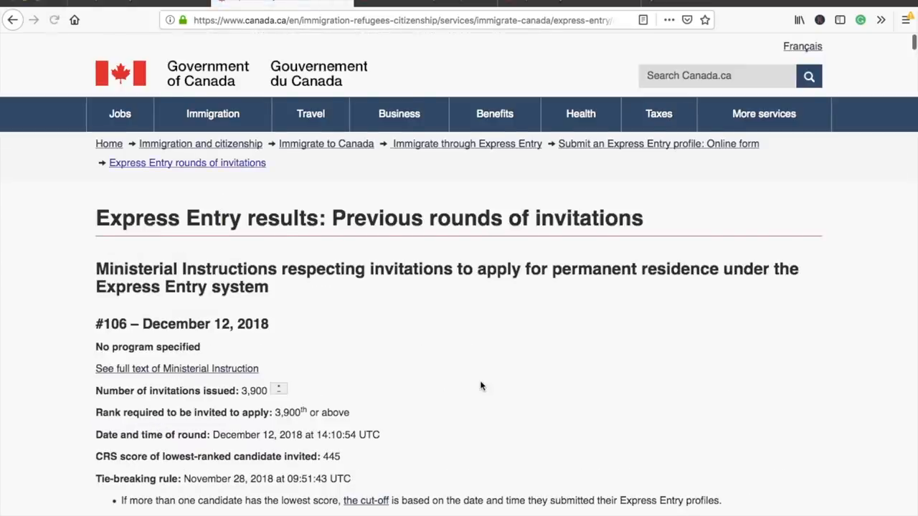
scroll("down", 3)
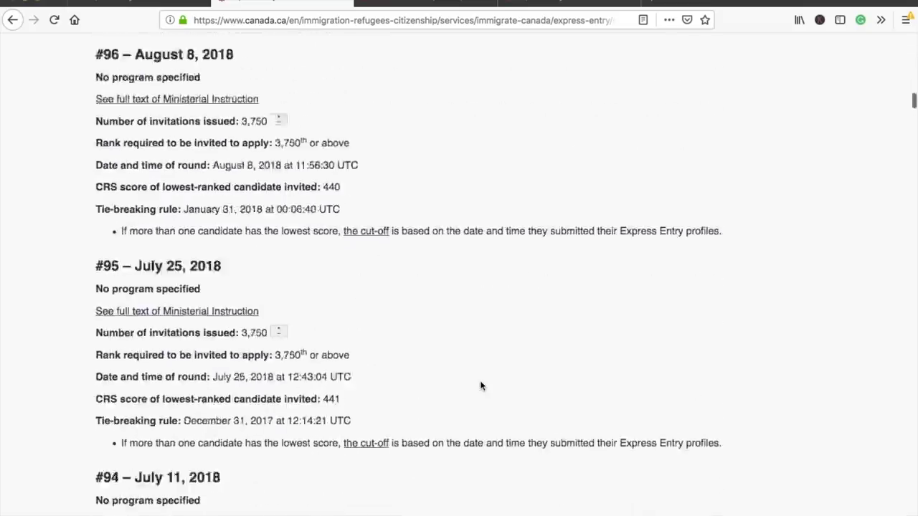
scroll("down", 3)
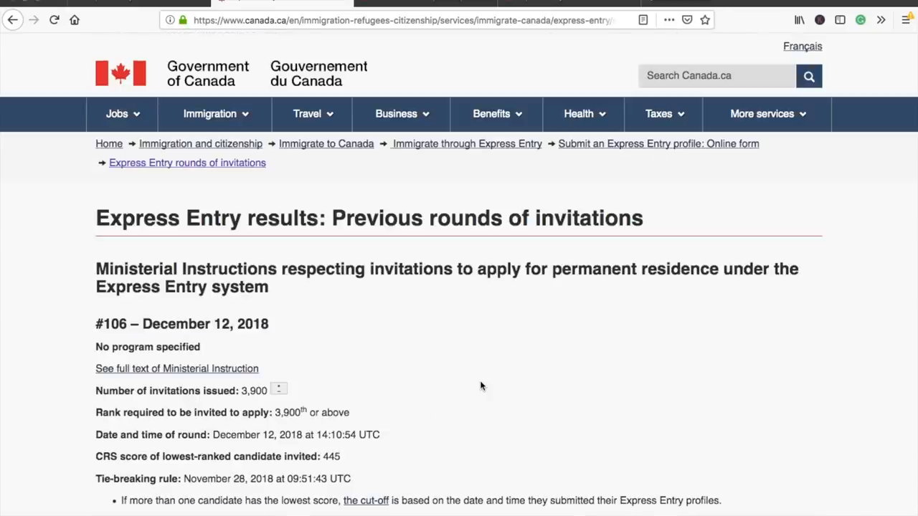
mouse_move(480, 376)
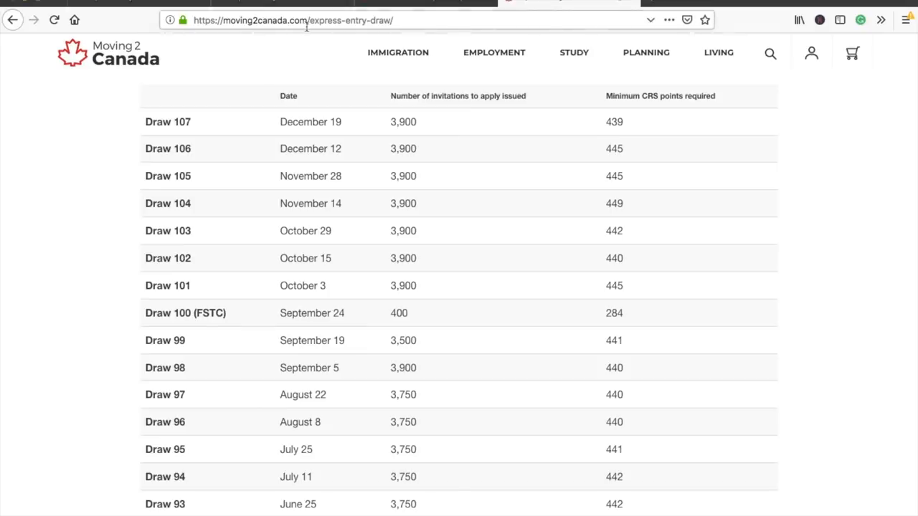
mouse_move(738, 353)
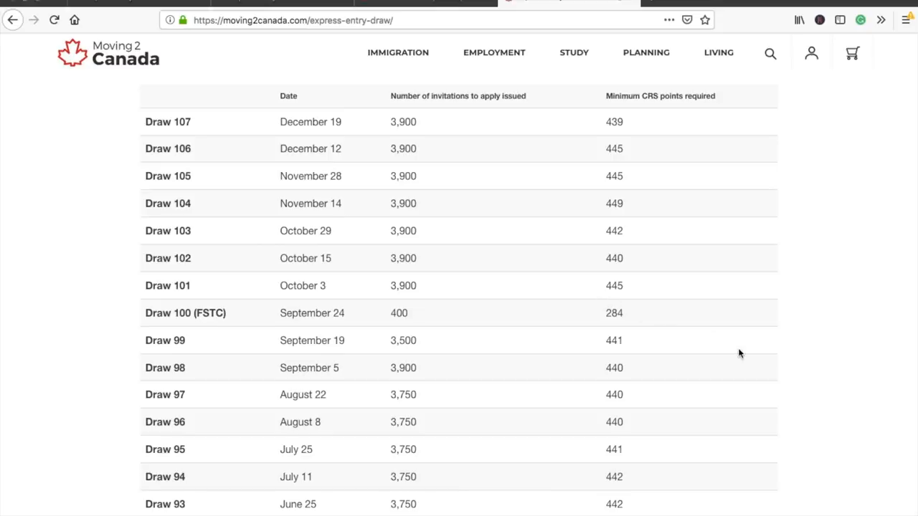
Scroll the Moving2Canada draw table from draw 107 (December 19, CRS 439) back to draw 83
scroll("down", 3)
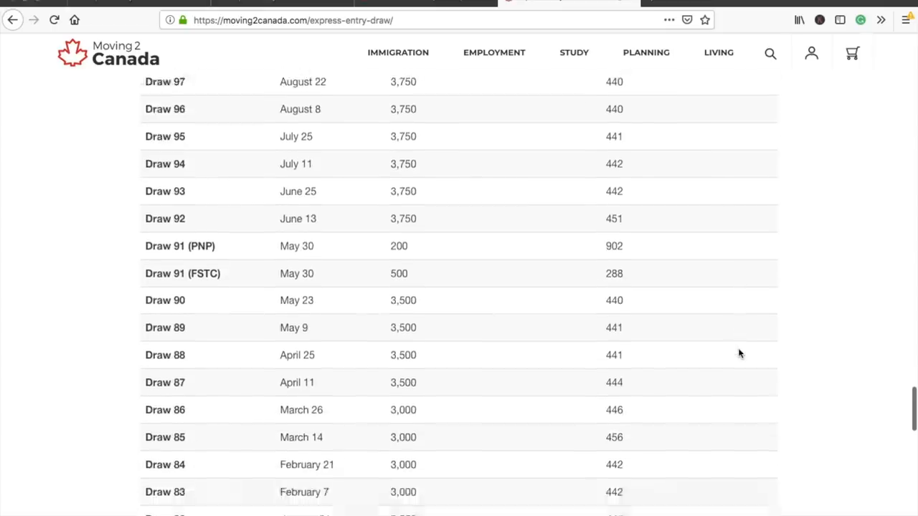
scroll("down", 3)
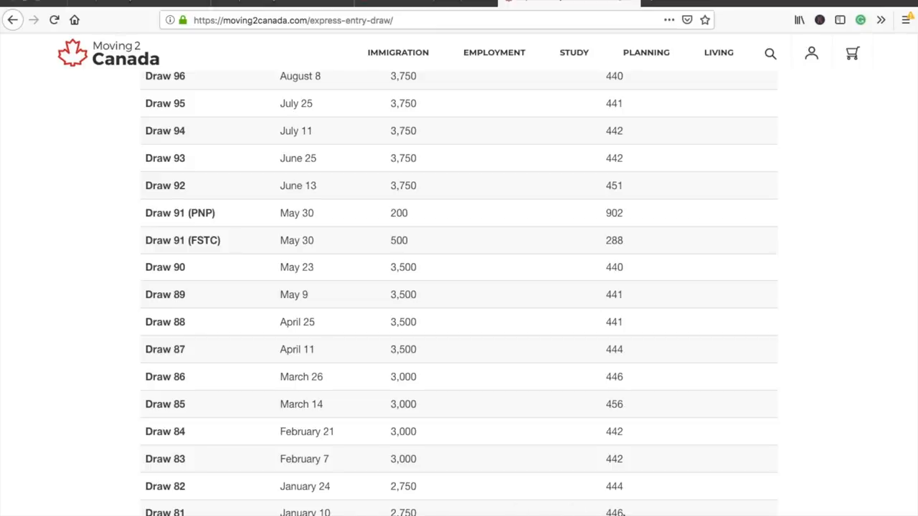
mouse_move(396, 487)
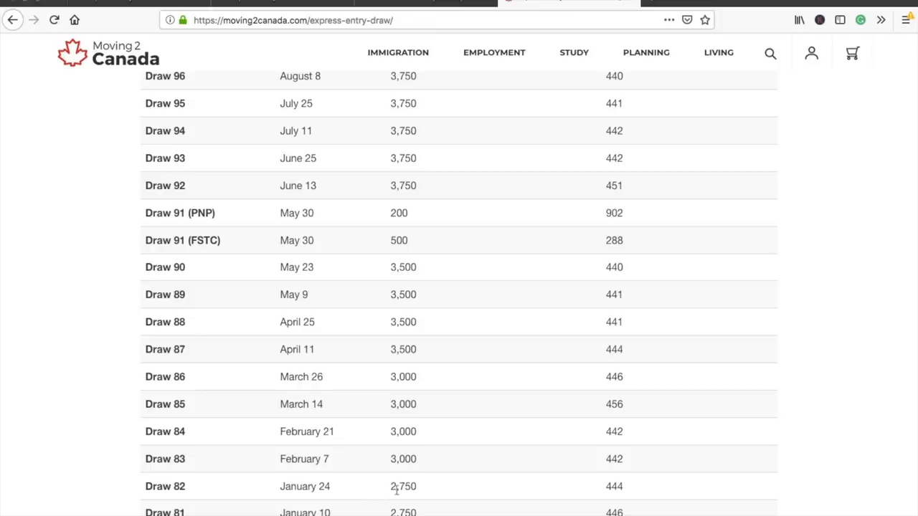
mouse_move(599, 487)
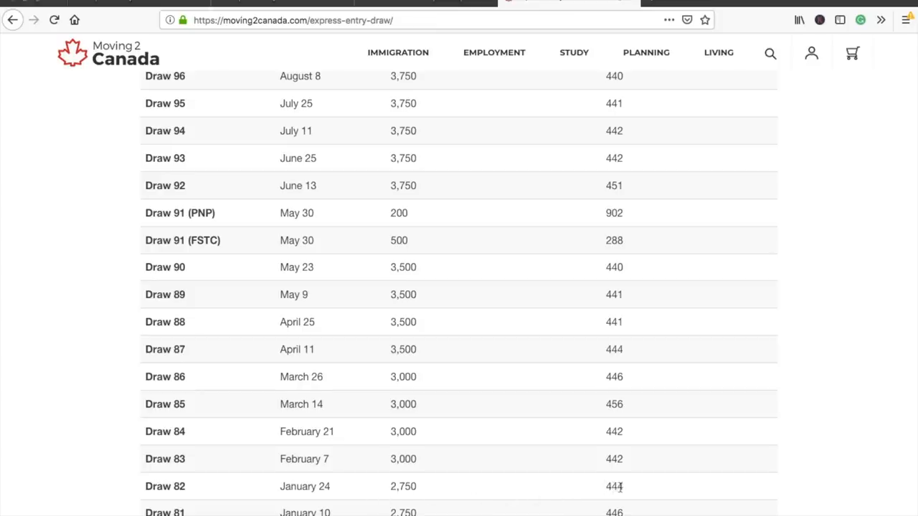
mouse_move(474, 458)
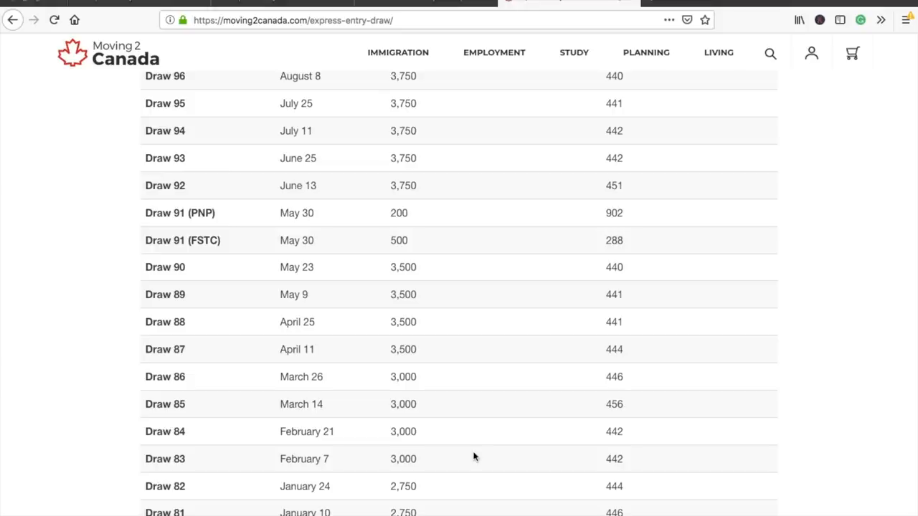
mouse_move(628, 462)
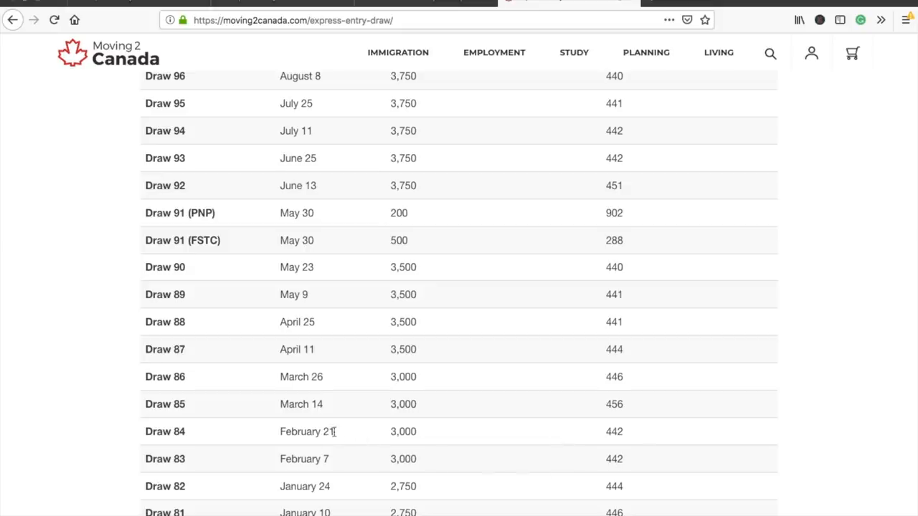
mouse_move(265, 436)
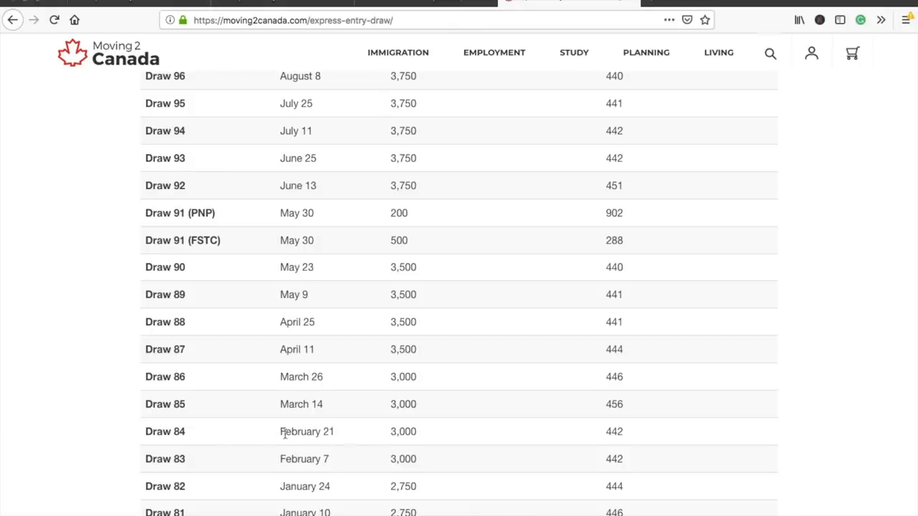
mouse_move(302, 439)
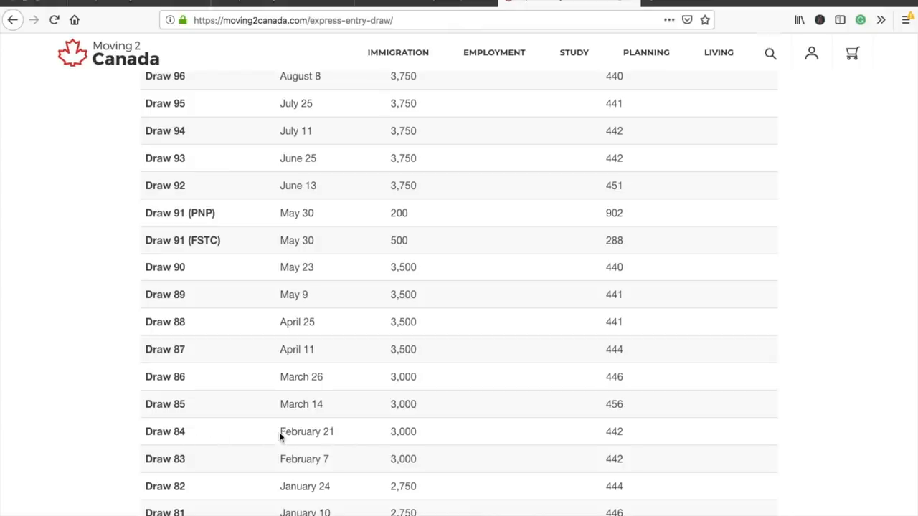
mouse_move(344, 434)
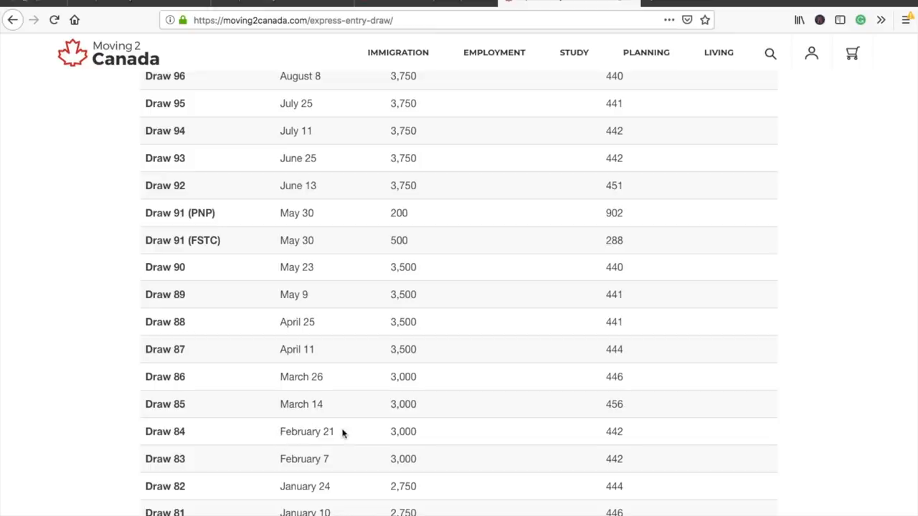
mouse_move(623, 436)
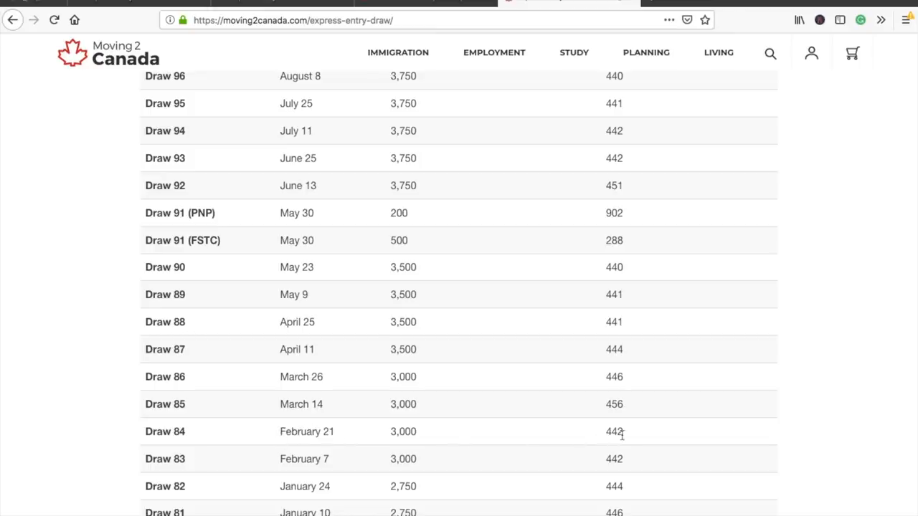
mouse_move(305, 405)
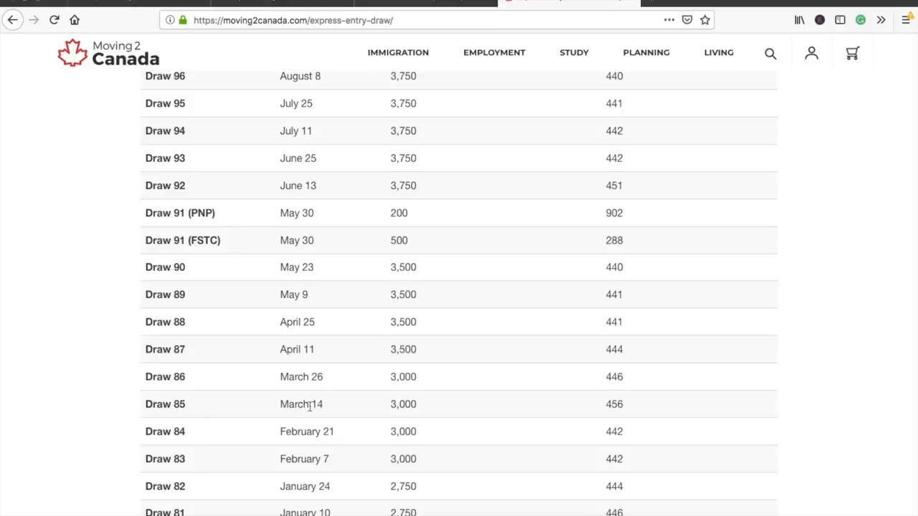
mouse_move(336, 409)
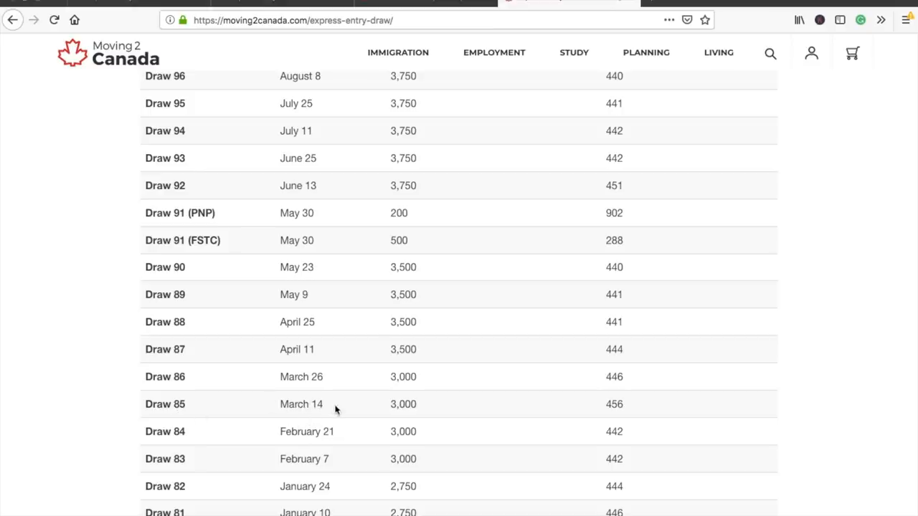
mouse_move(296, 408)
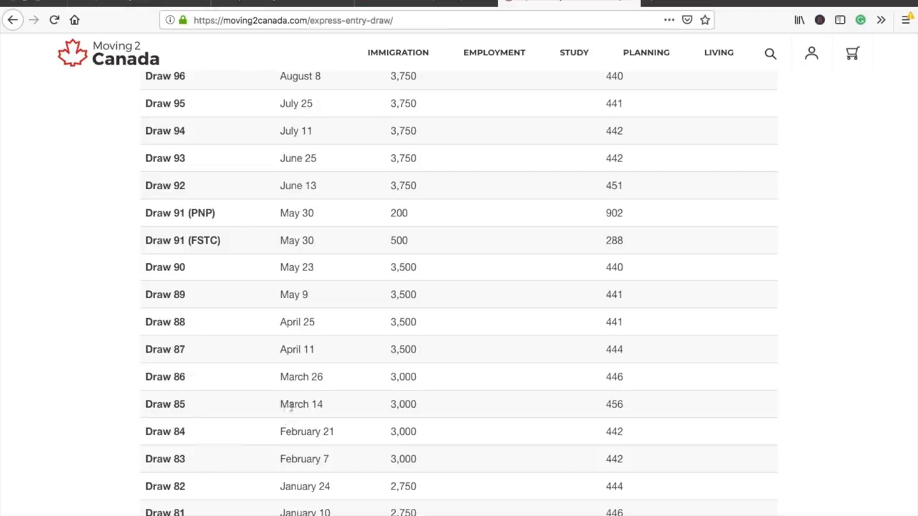
mouse_move(605, 406)
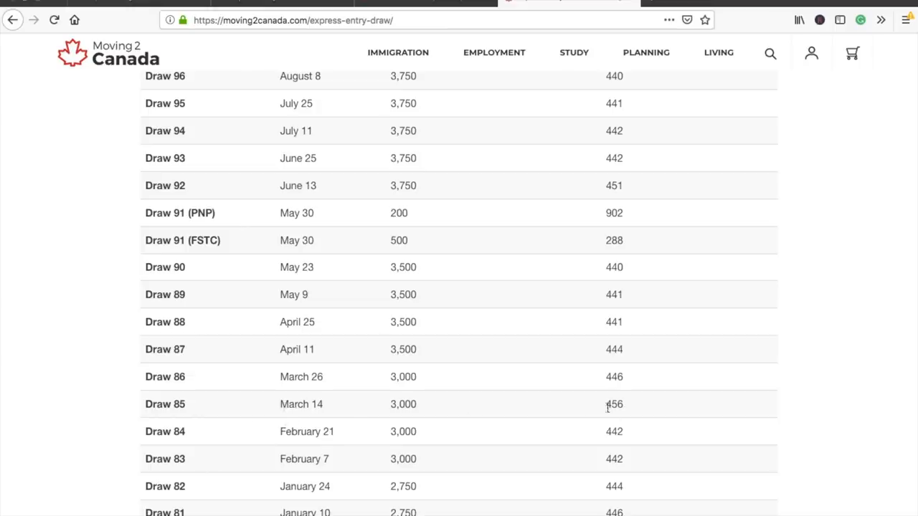
mouse_move(634, 408)
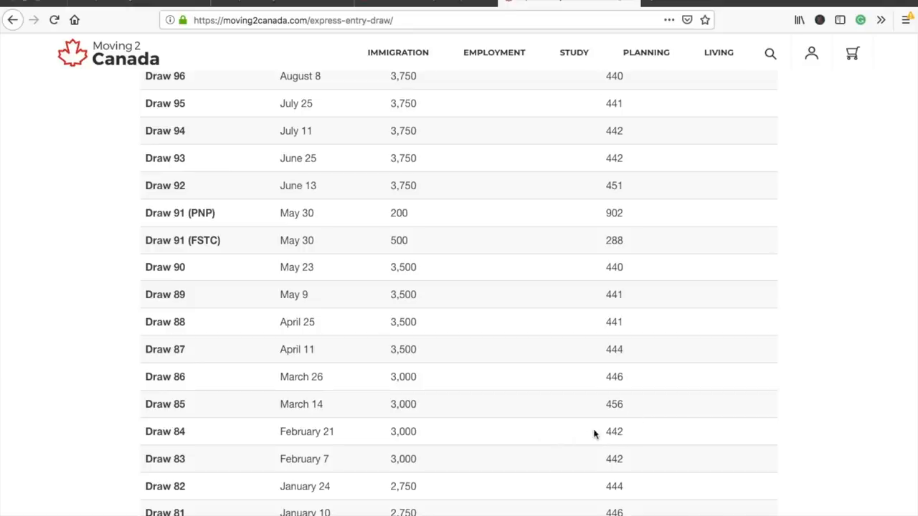
mouse_move(611, 432)
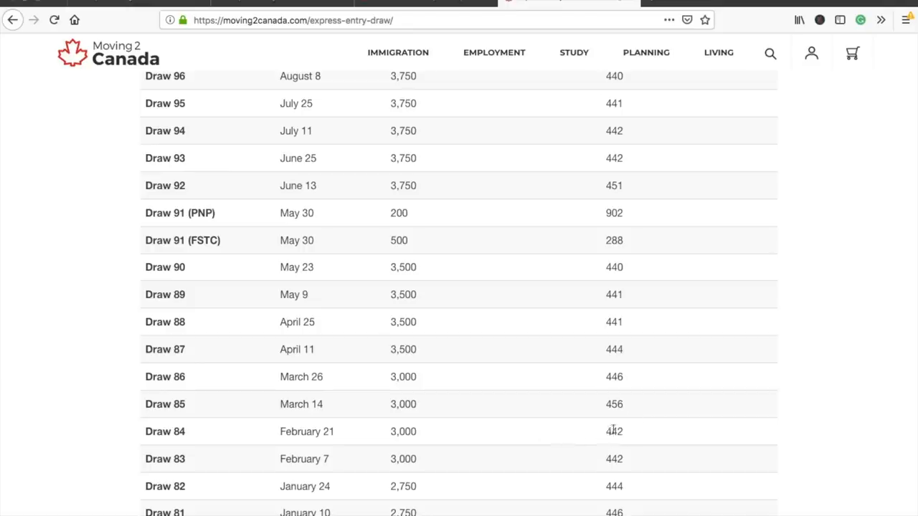
mouse_move(324, 410)
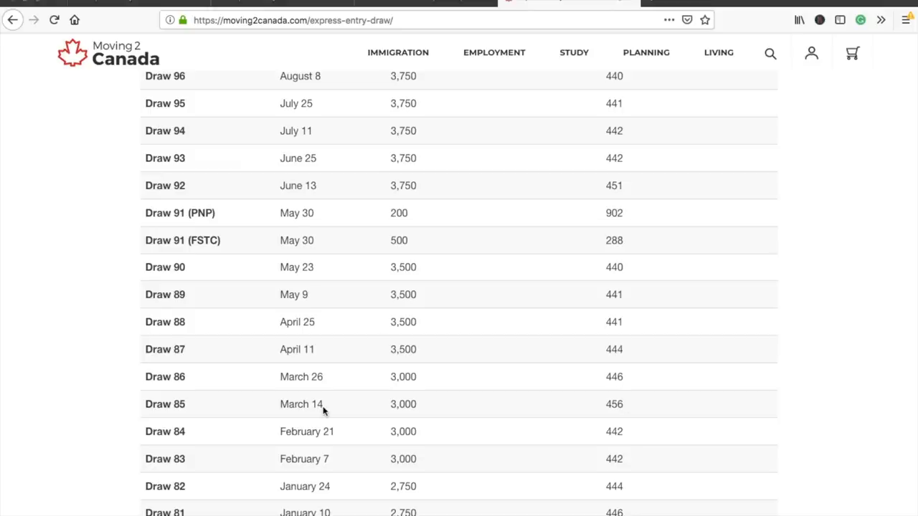
mouse_move(388, 396)
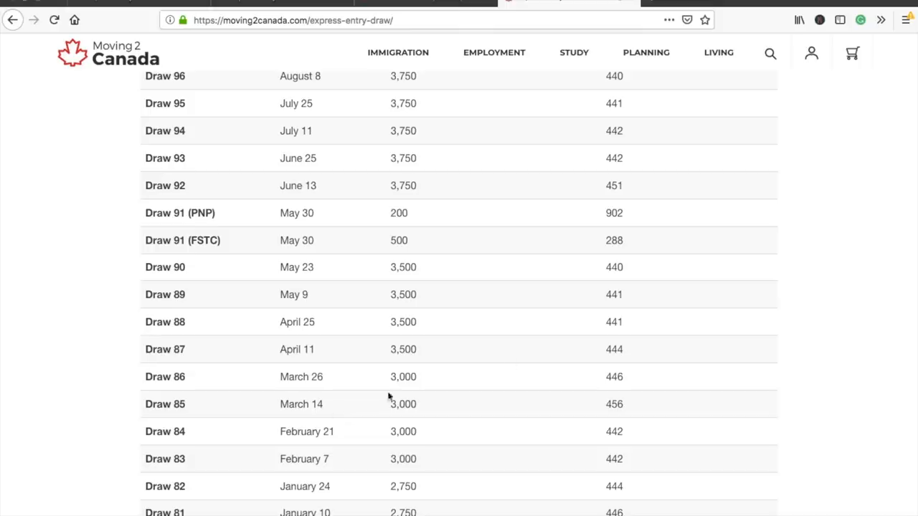
mouse_move(626, 382)
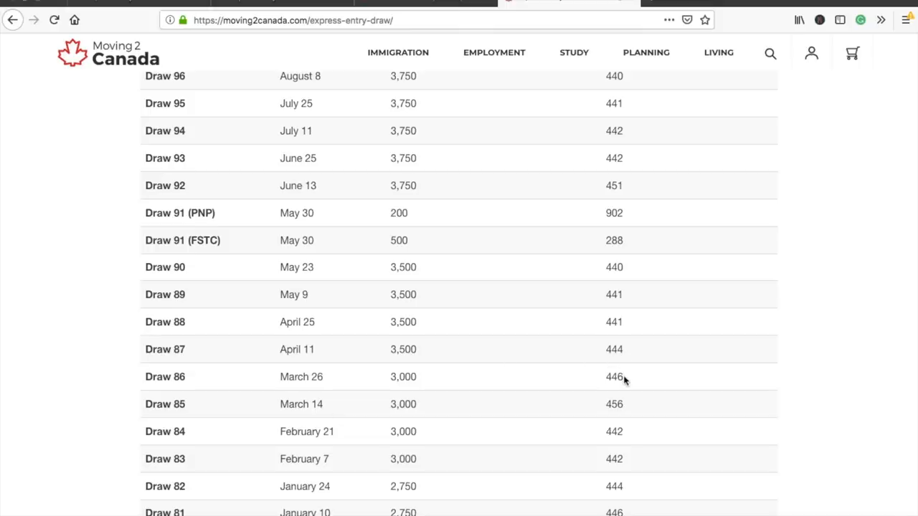
mouse_move(624, 378)
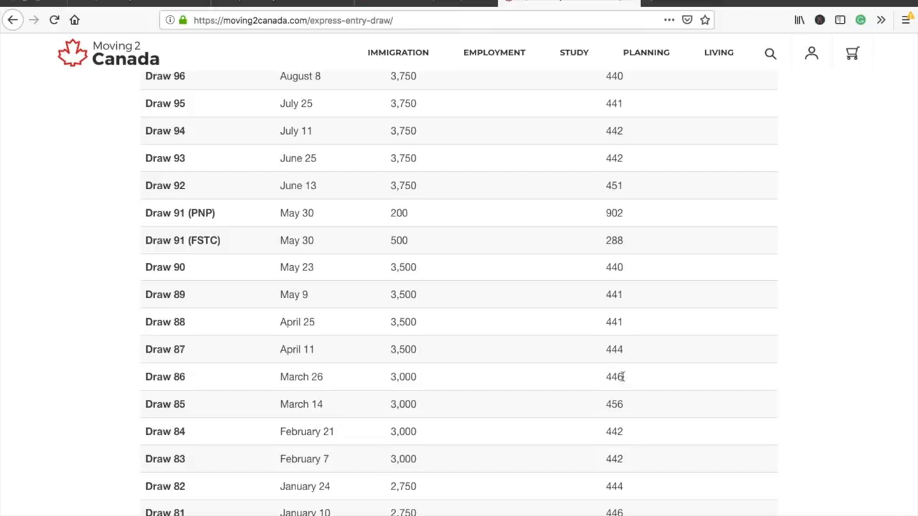
mouse_move(324, 425)
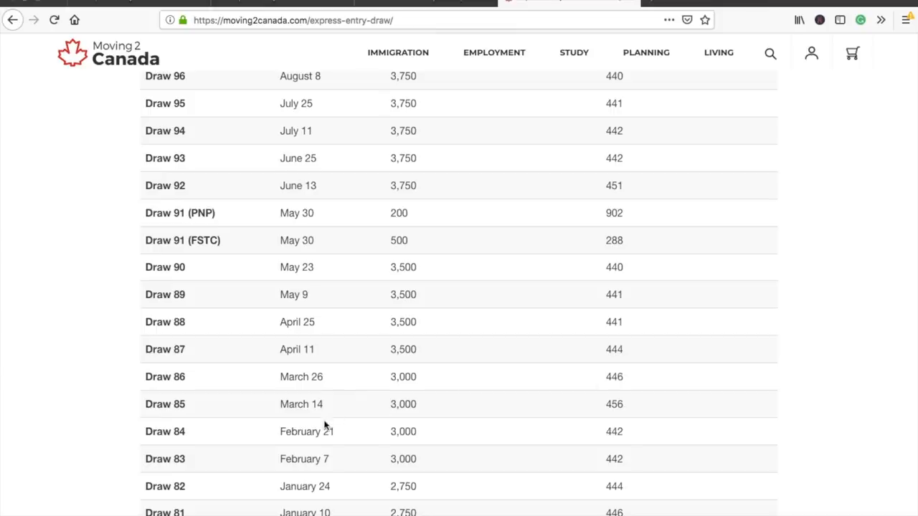
mouse_move(343, 439)
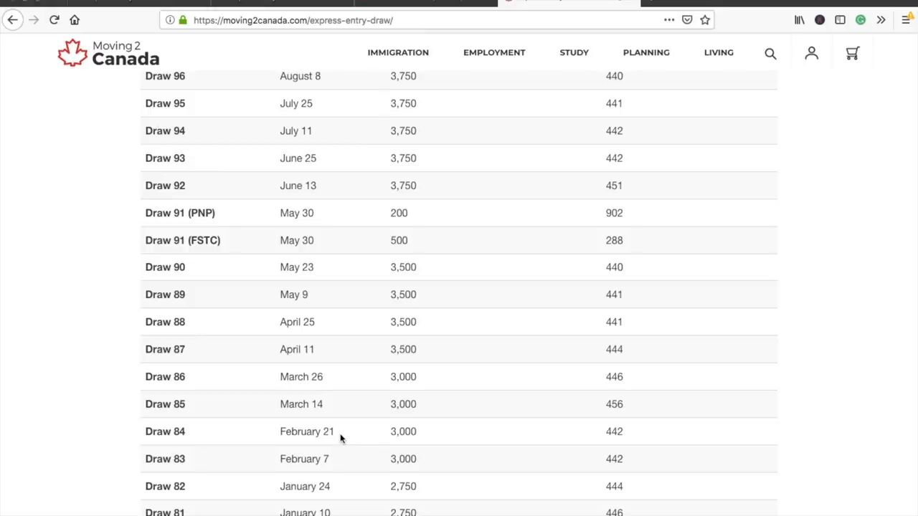
mouse_move(599, 442)
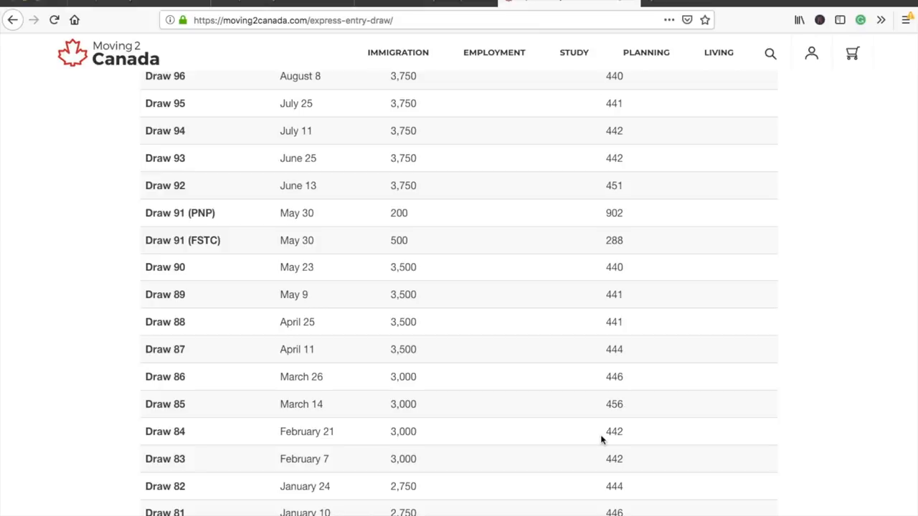
scroll("up", 3)
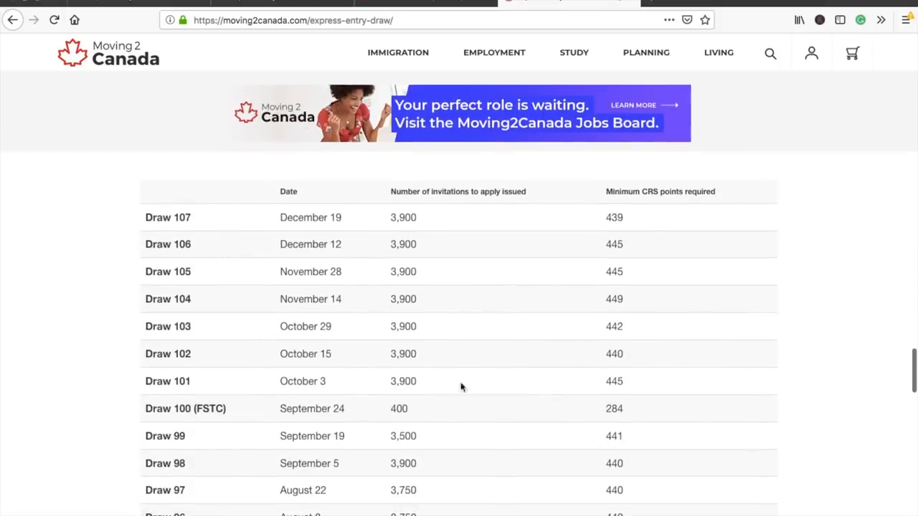
mouse_move(574, 340)
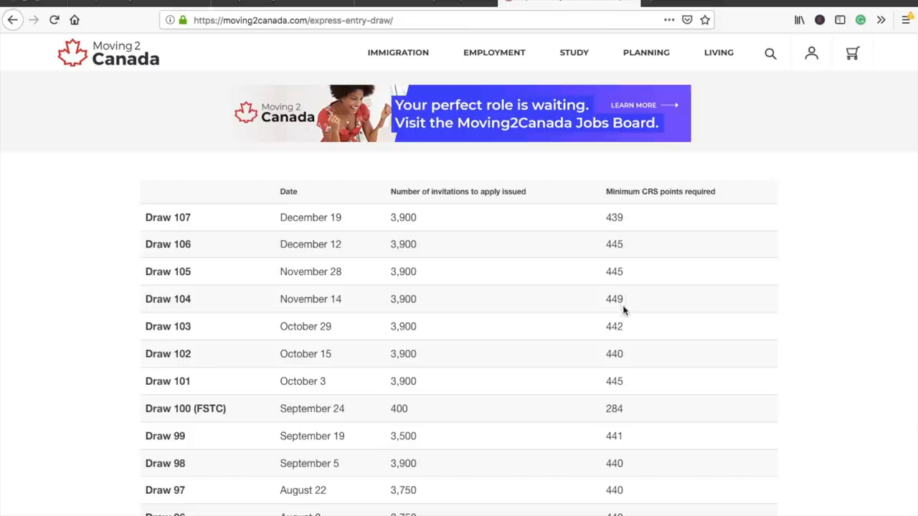
mouse_move(318, 327)
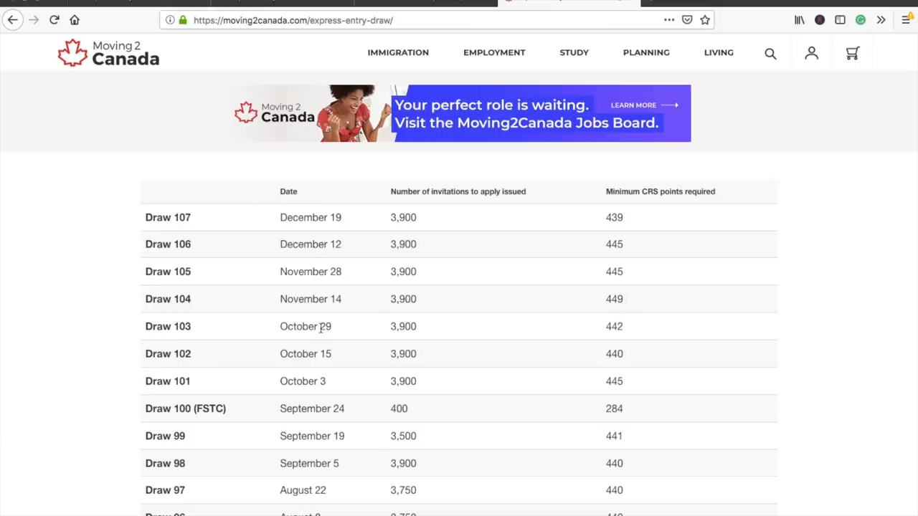
mouse_move(336, 330)
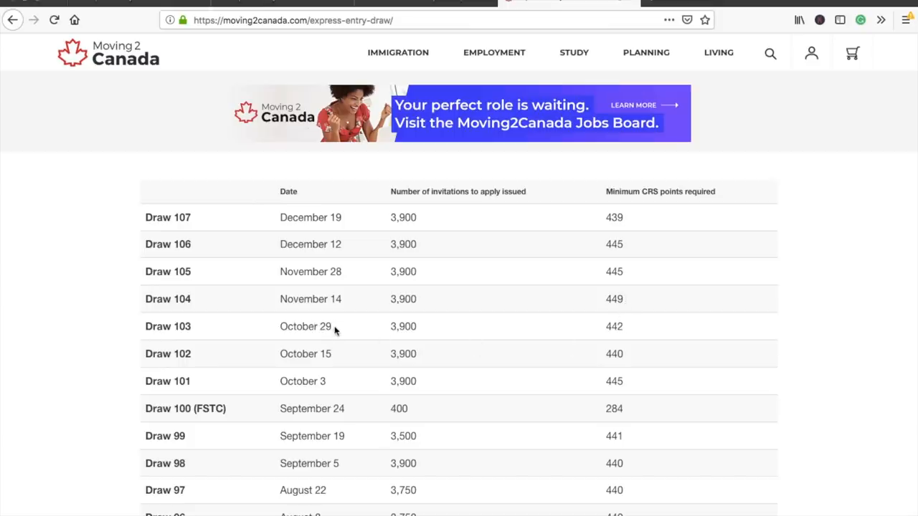
mouse_move(631, 331)
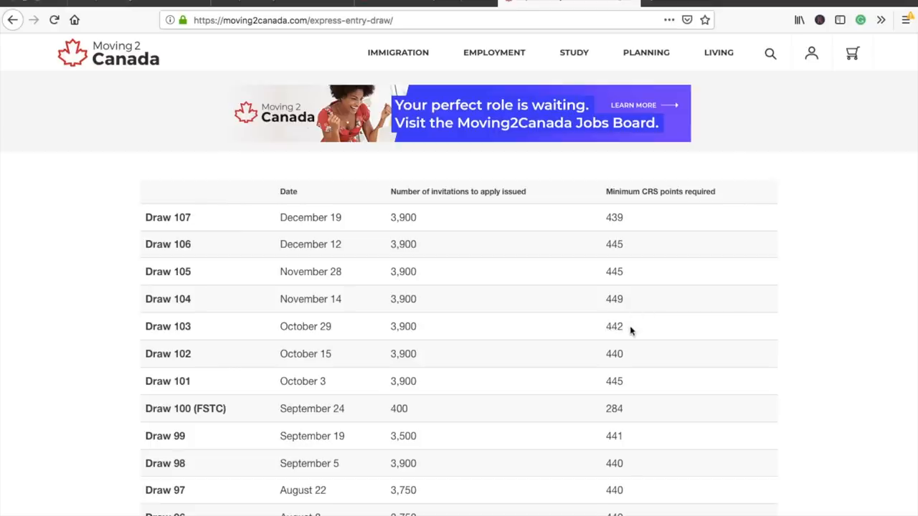
mouse_move(345, 304)
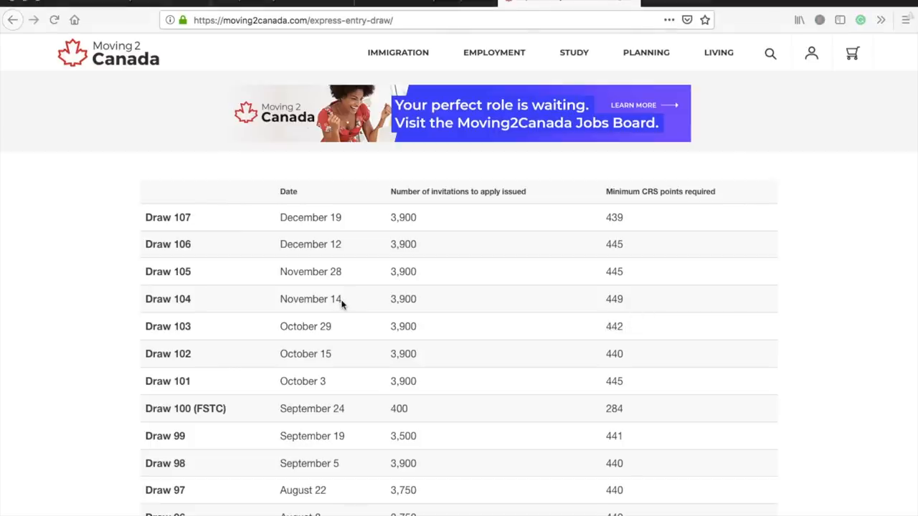
mouse_move(338, 326)
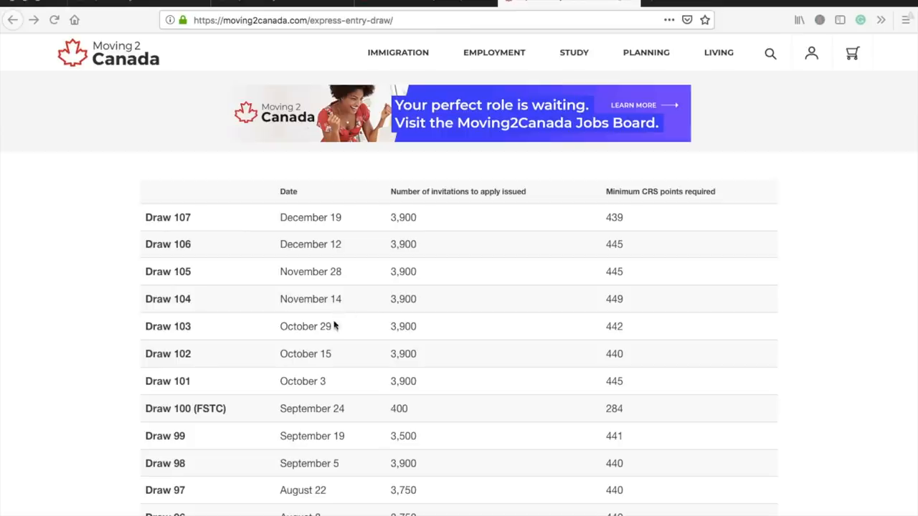
mouse_move(322, 333)
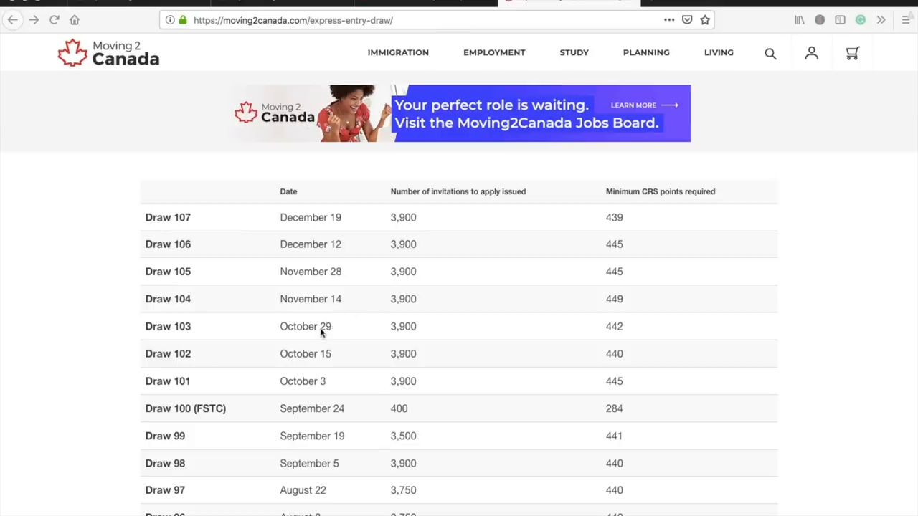
mouse_move(637, 319)
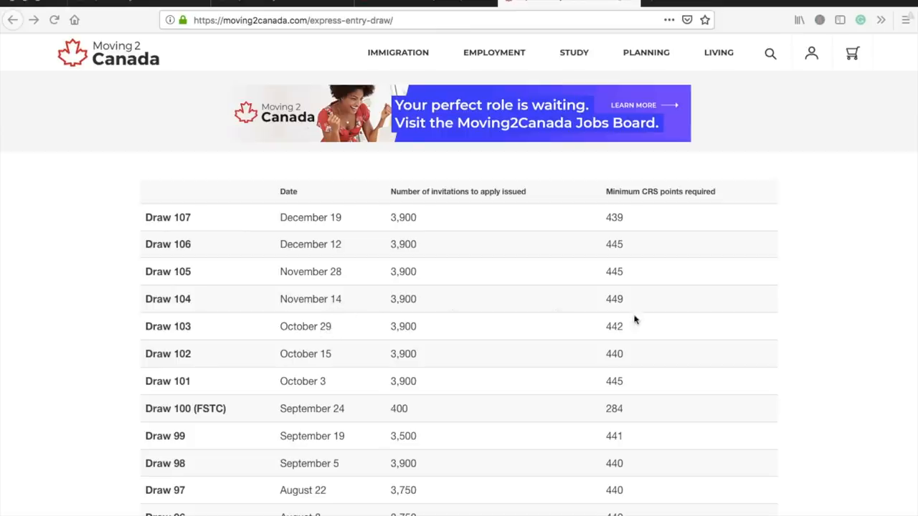
mouse_move(626, 304)
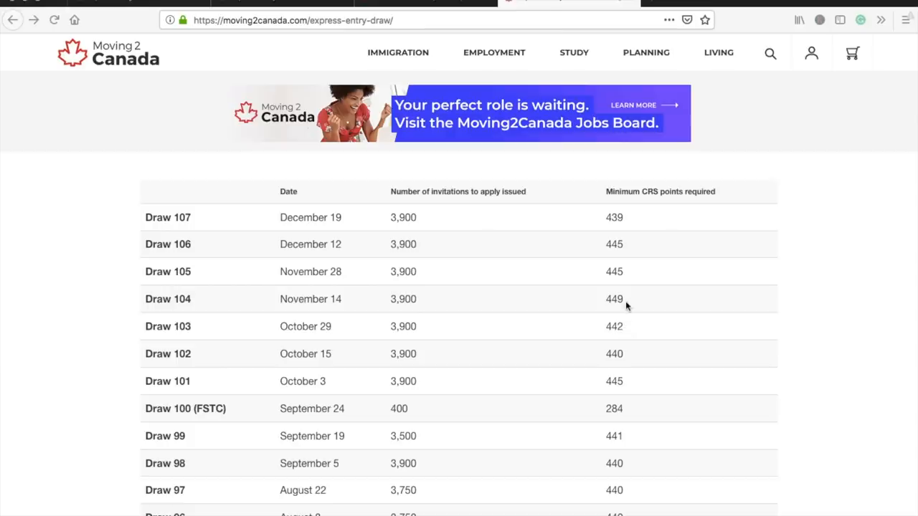
mouse_move(344, 302)
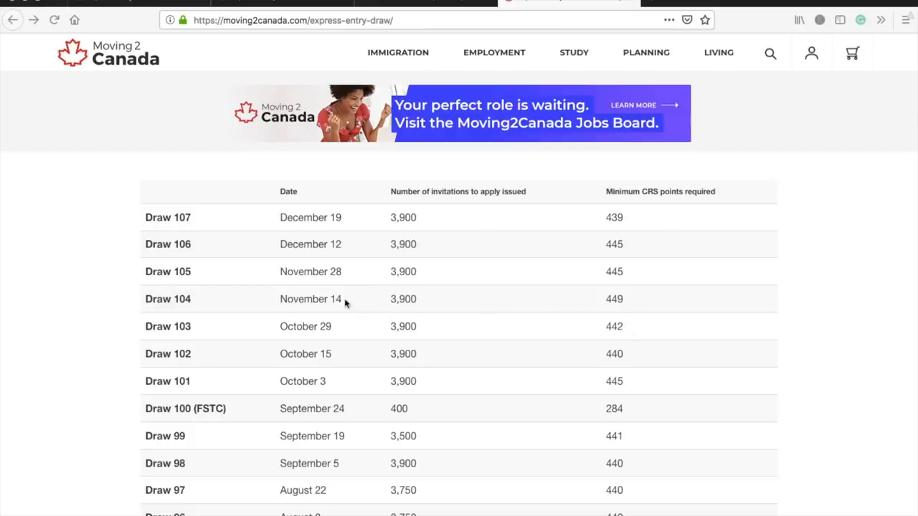
mouse_move(608, 280)
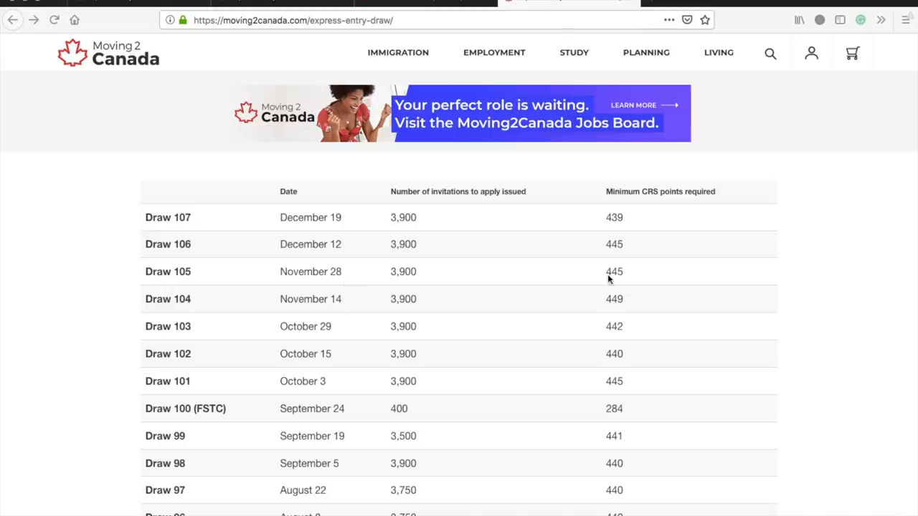
mouse_move(619, 277)
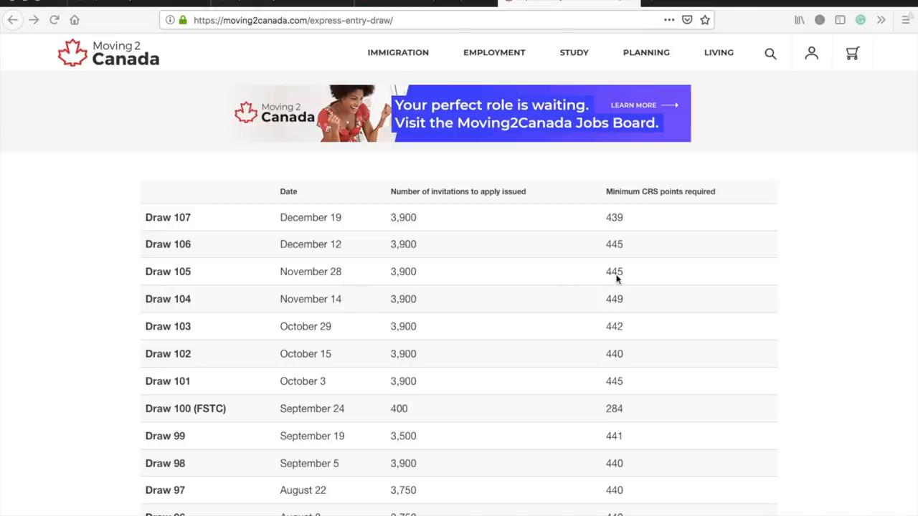
mouse_move(625, 279)
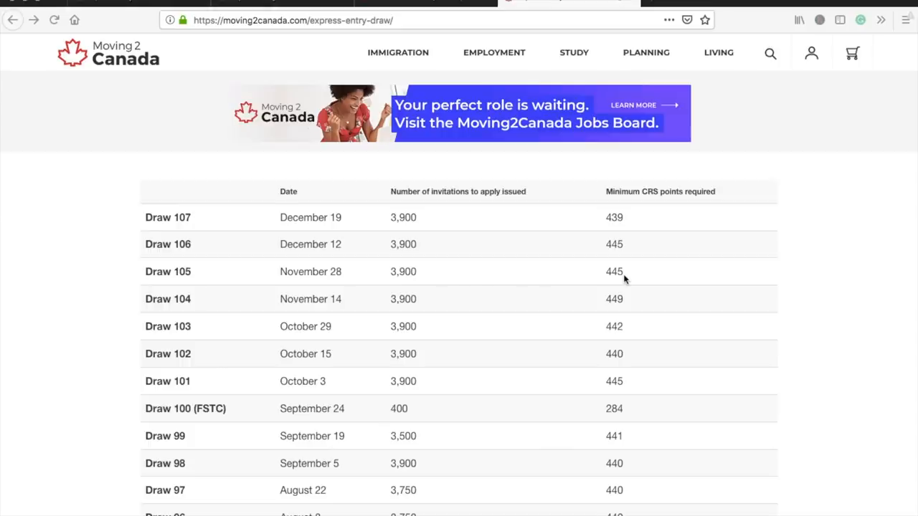
mouse_move(336, 247)
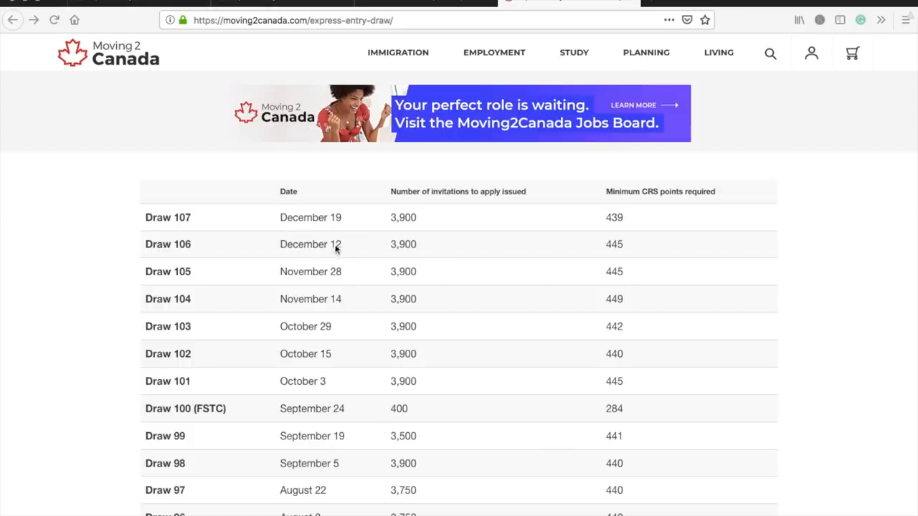
mouse_move(209, 250)
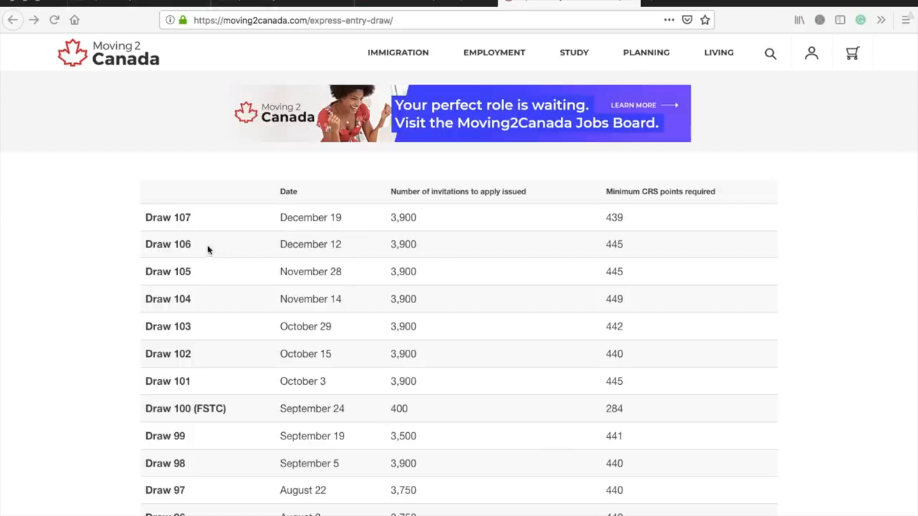
mouse_move(341, 251)
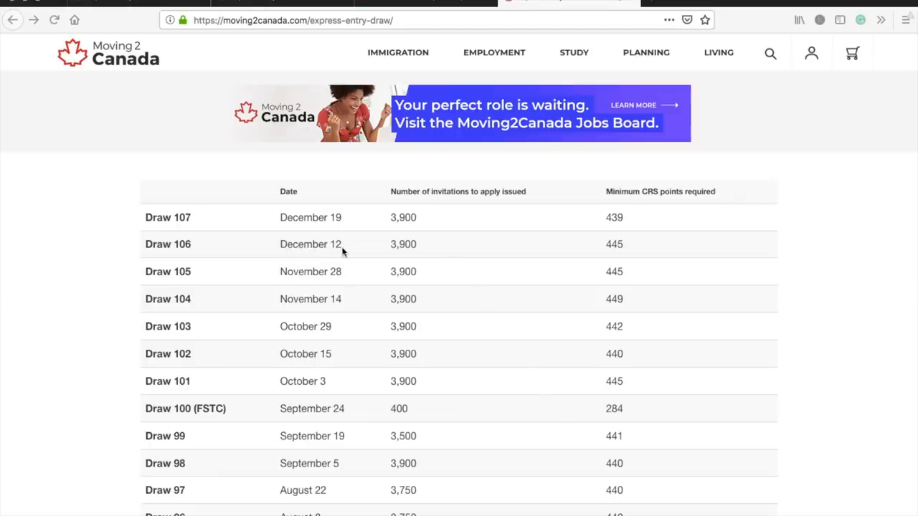
mouse_move(556, 248)
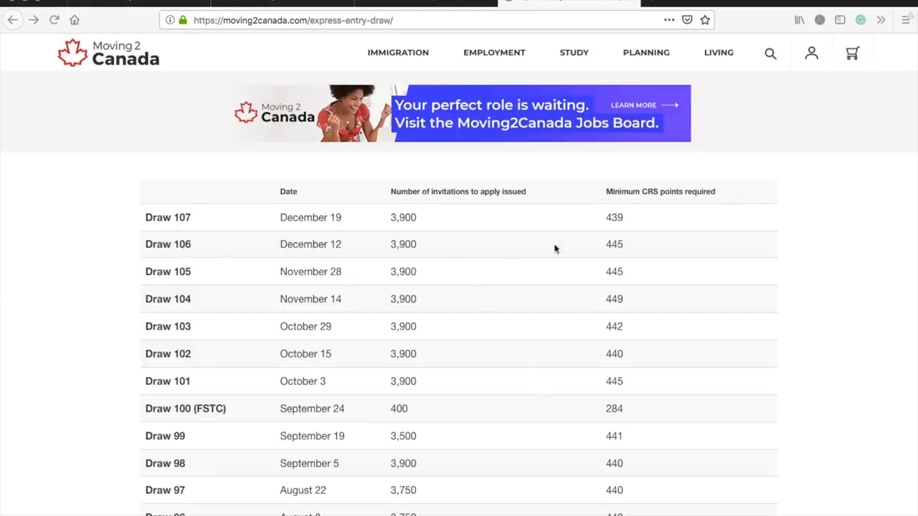
mouse_move(627, 251)
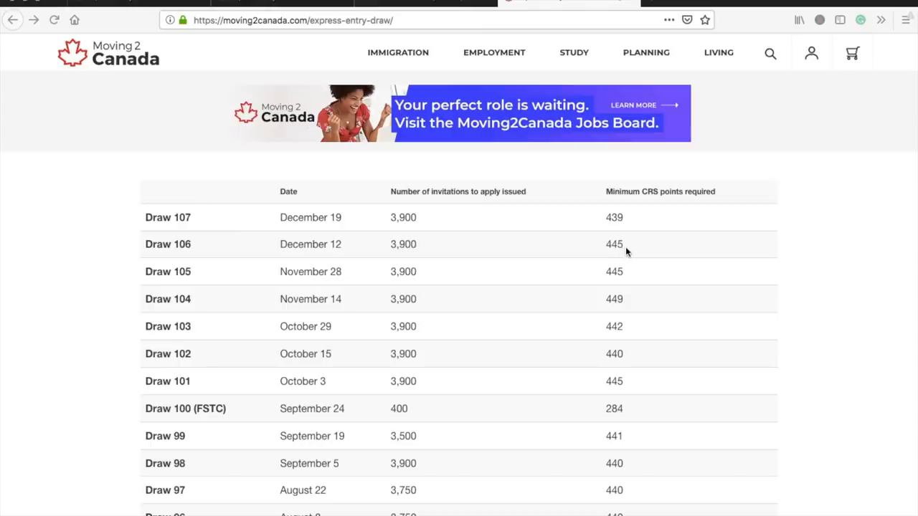
mouse_move(273, 263)
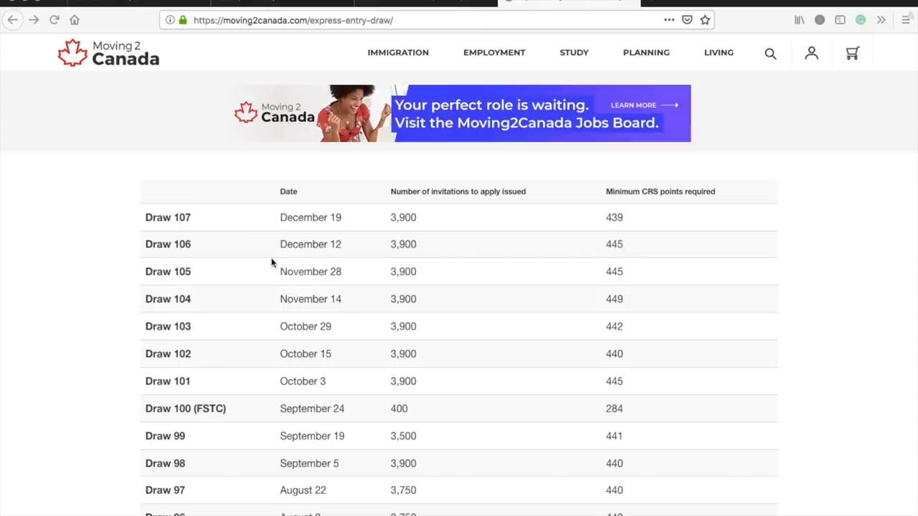
mouse_move(328, 247)
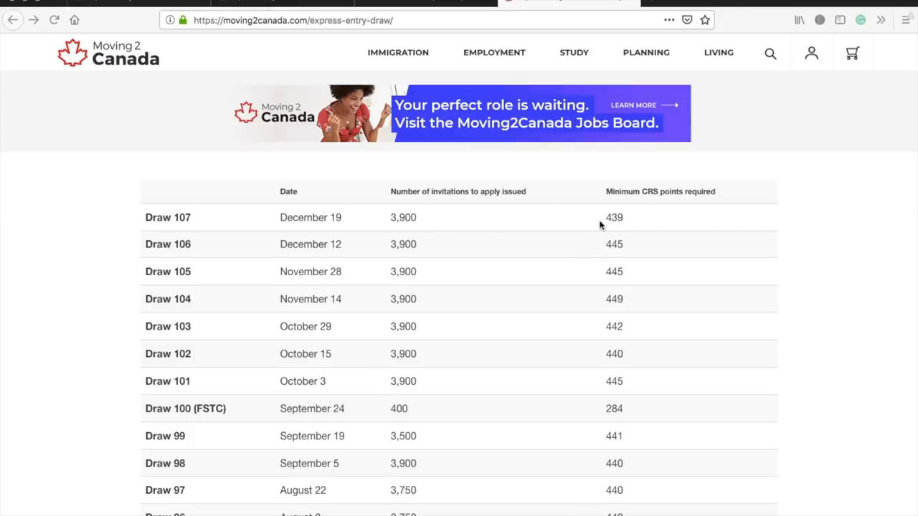
mouse_move(626, 230)
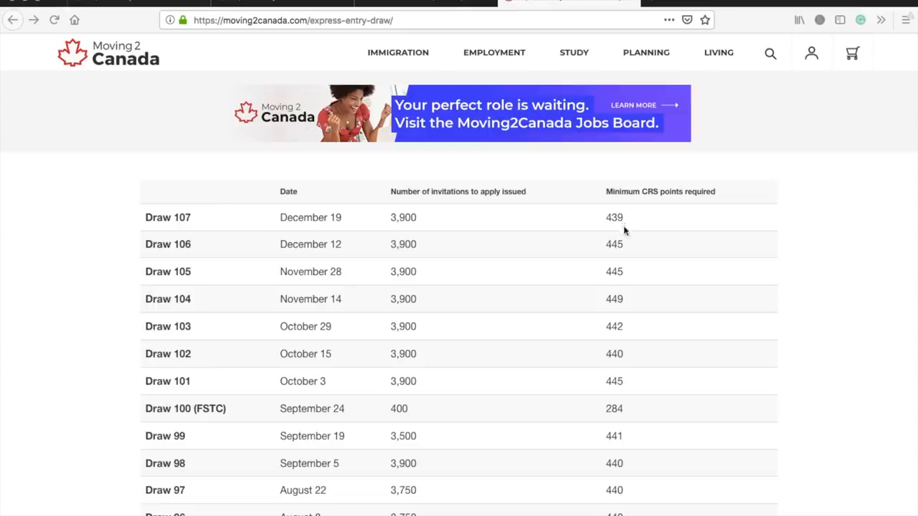
mouse_move(344, 264)
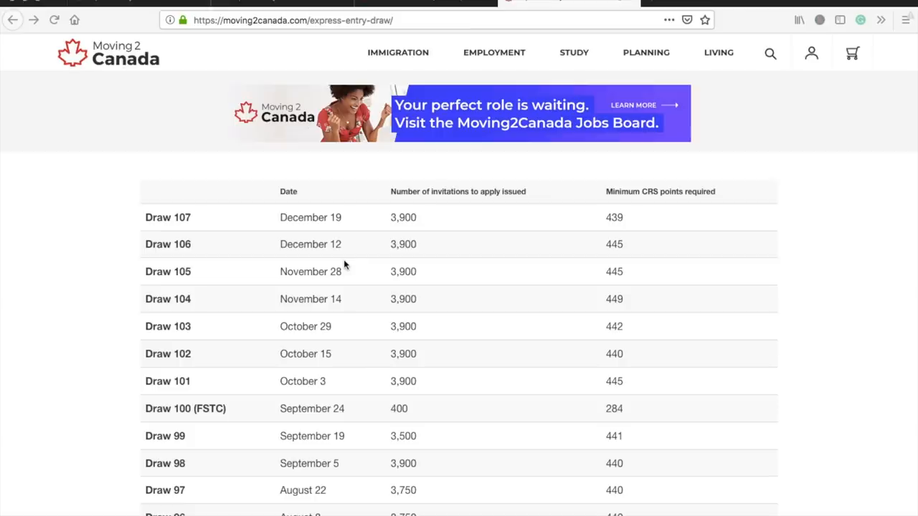
mouse_move(328, 252)
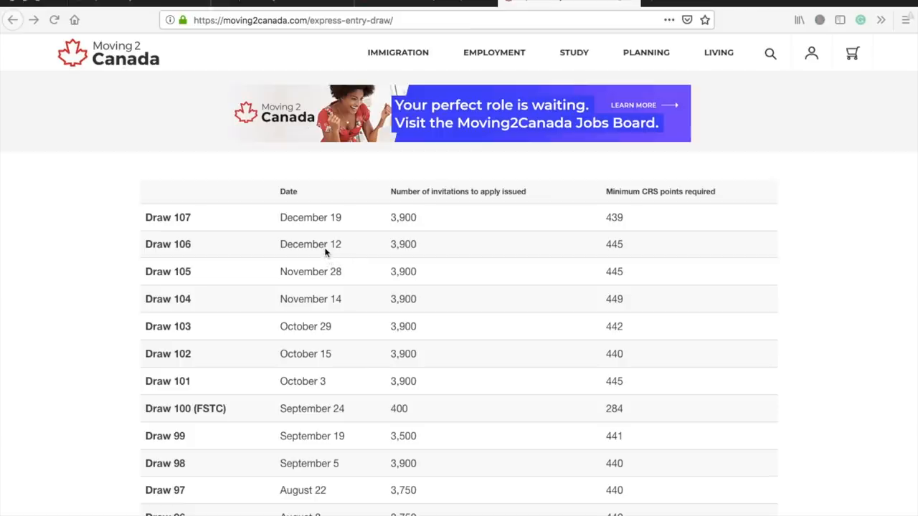
mouse_move(571, 230)
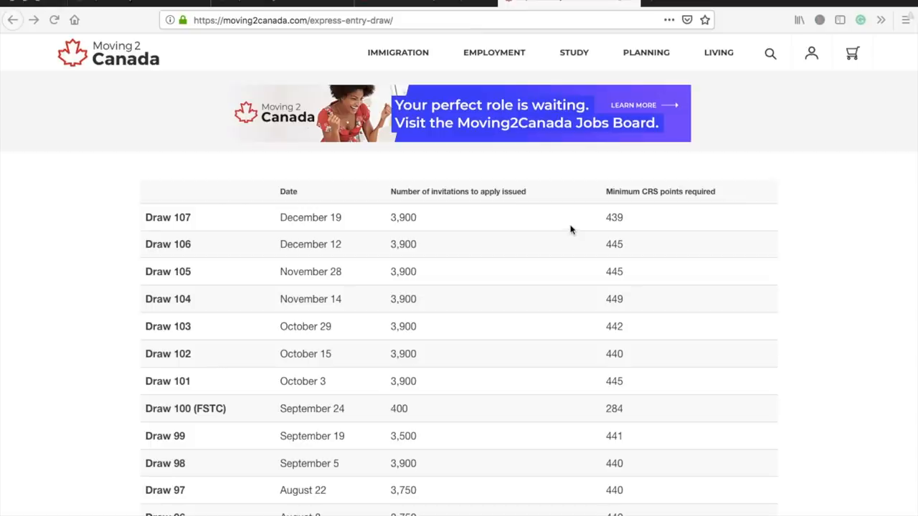
mouse_move(628, 225)
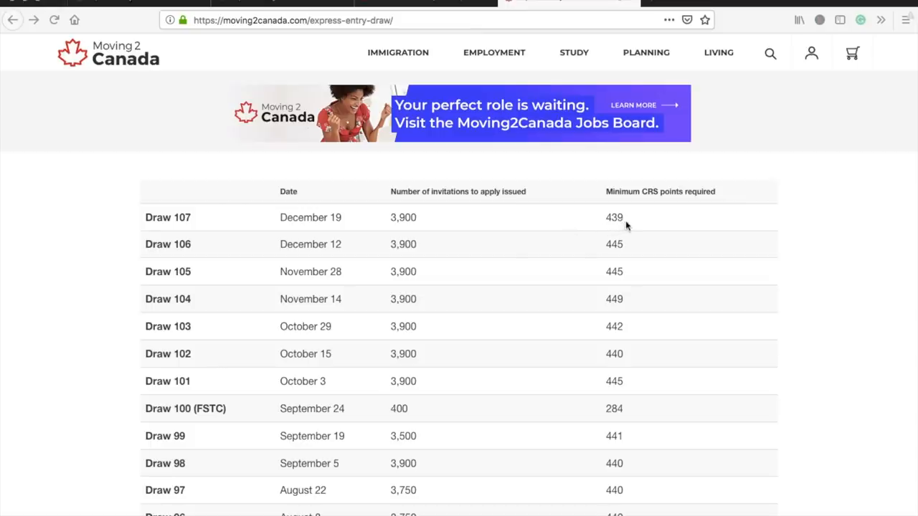
mouse_move(510, 255)
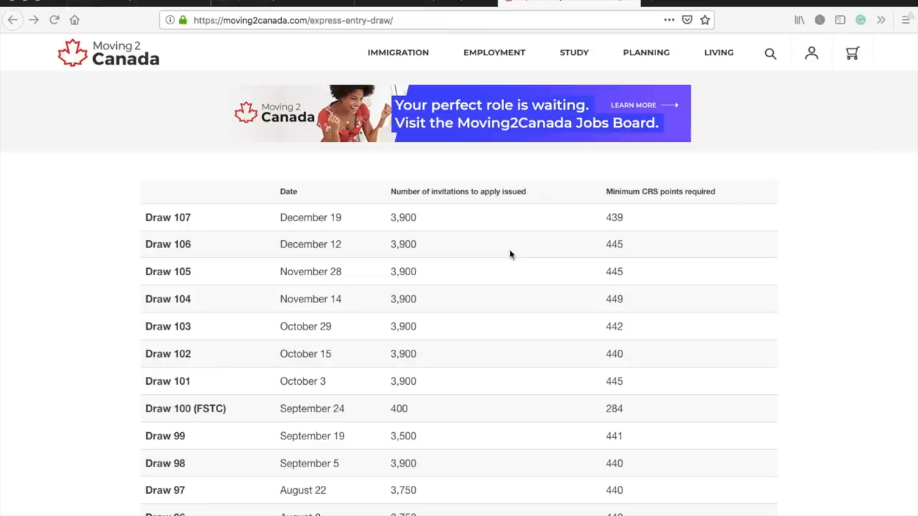
mouse_move(363, 241)
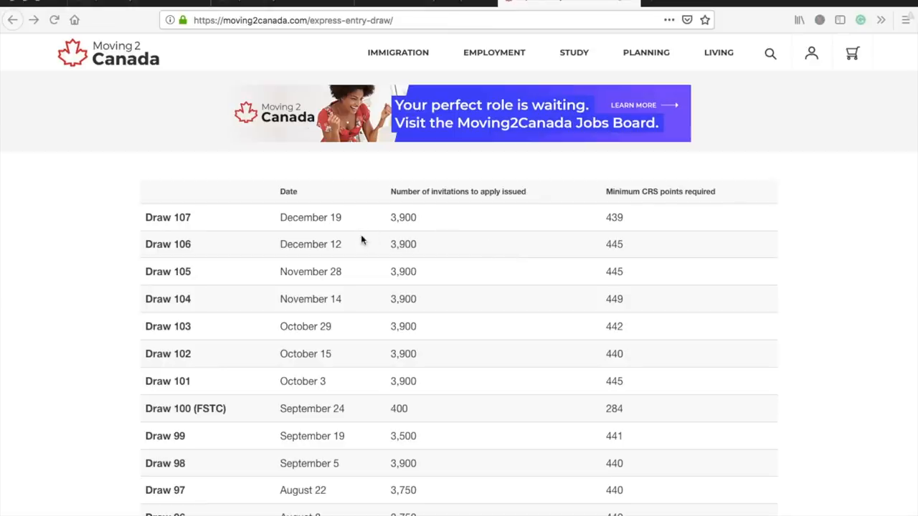
mouse_move(344, 226)
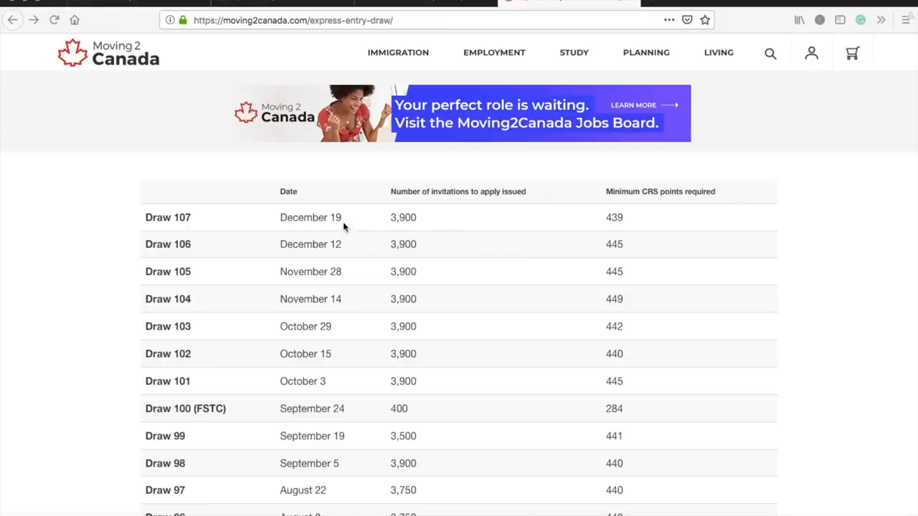
mouse_move(335, 224)
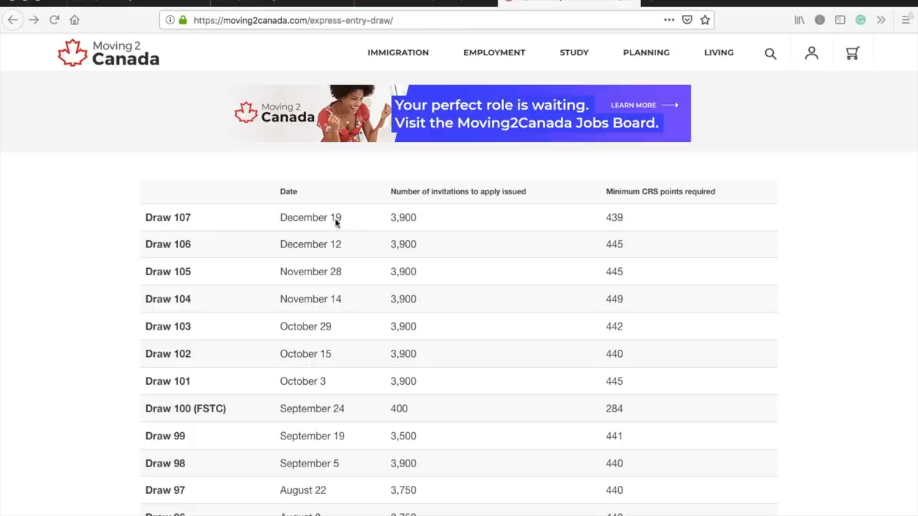
mouse_move(631, 228)
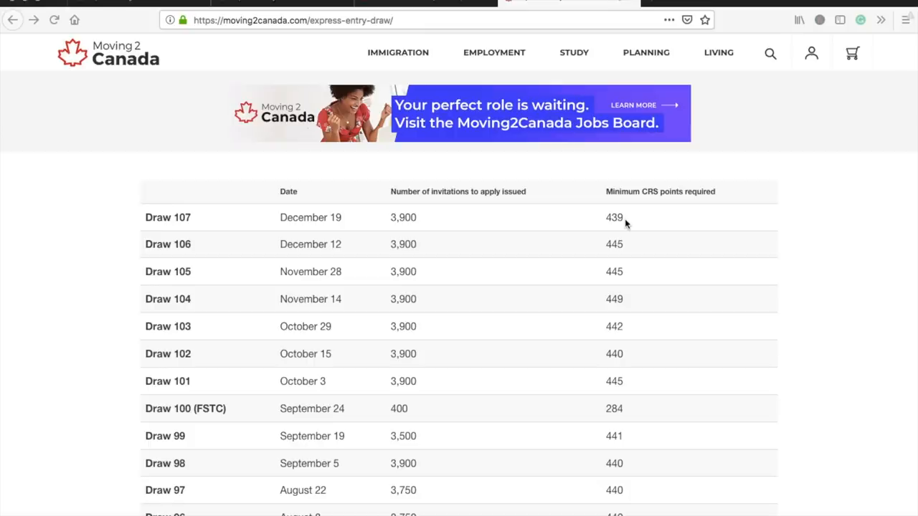
mouse_move(618, 249)
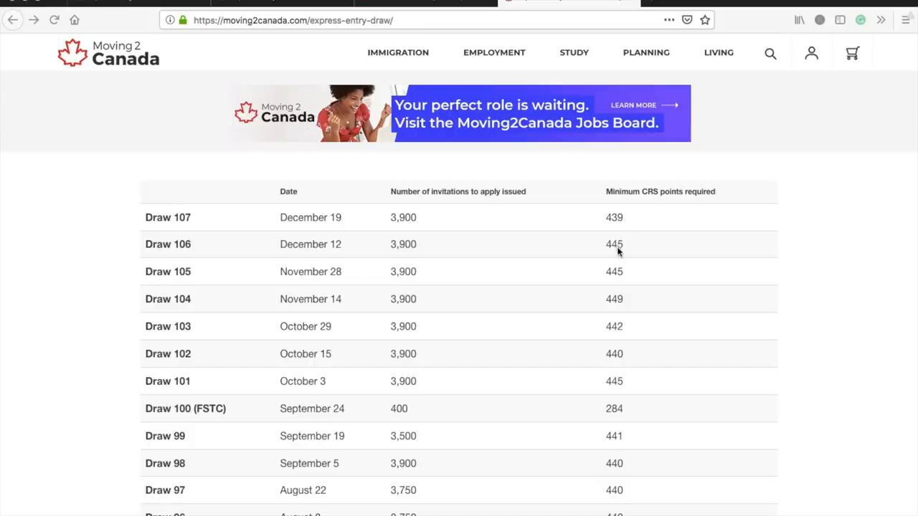
mouse_move(612, 252)
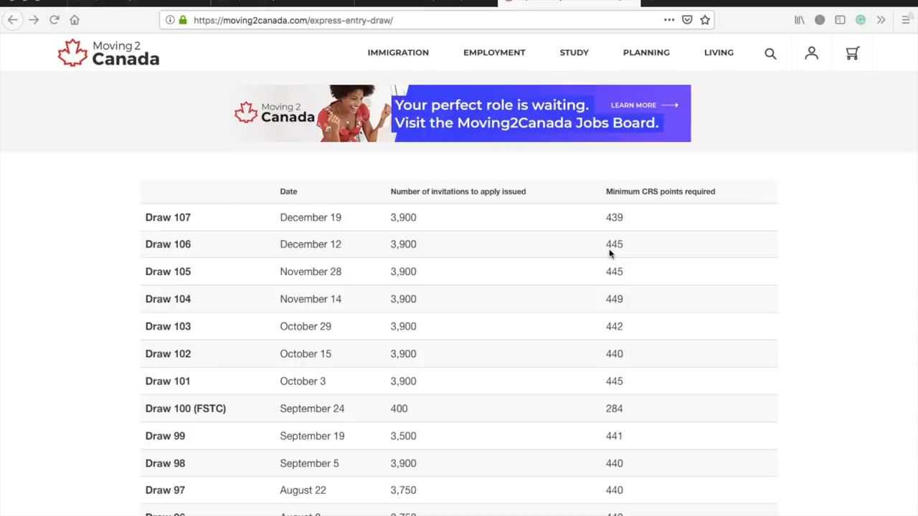
mouse_move(626, 249)
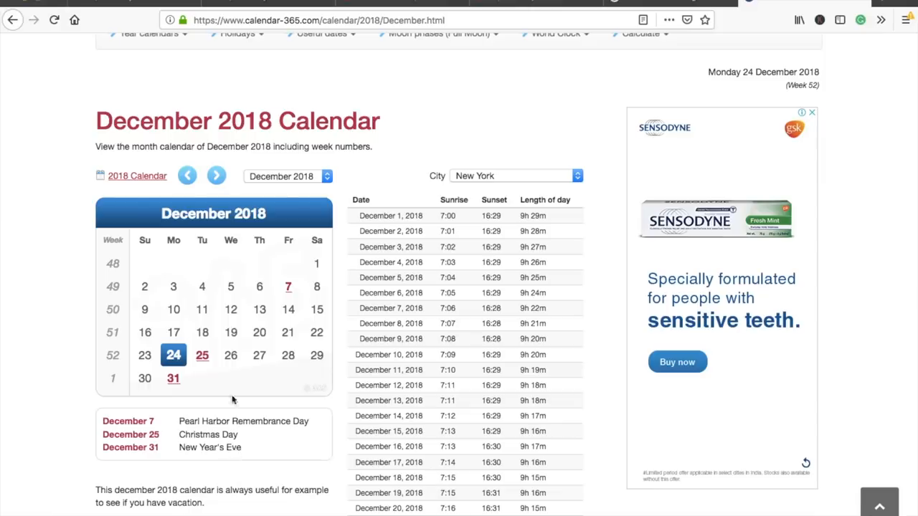
mouse_move(231, 310)
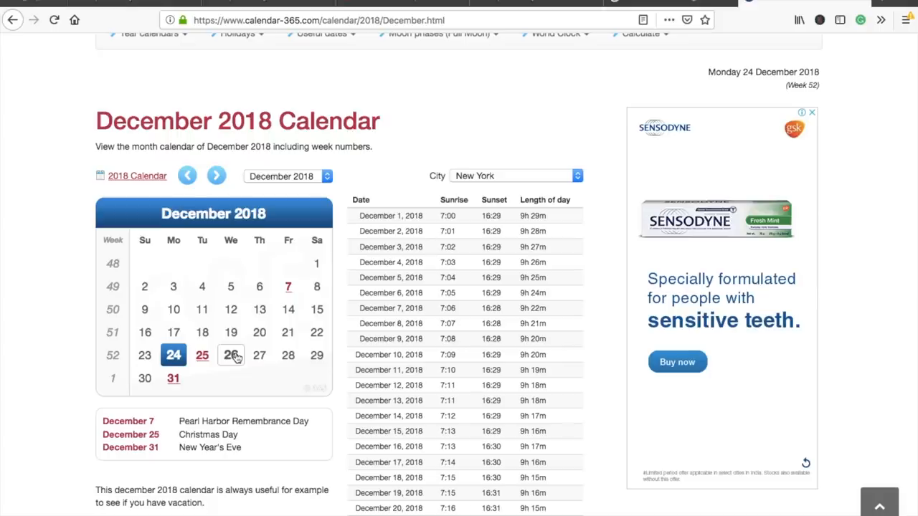
mouse_move(238, 350)
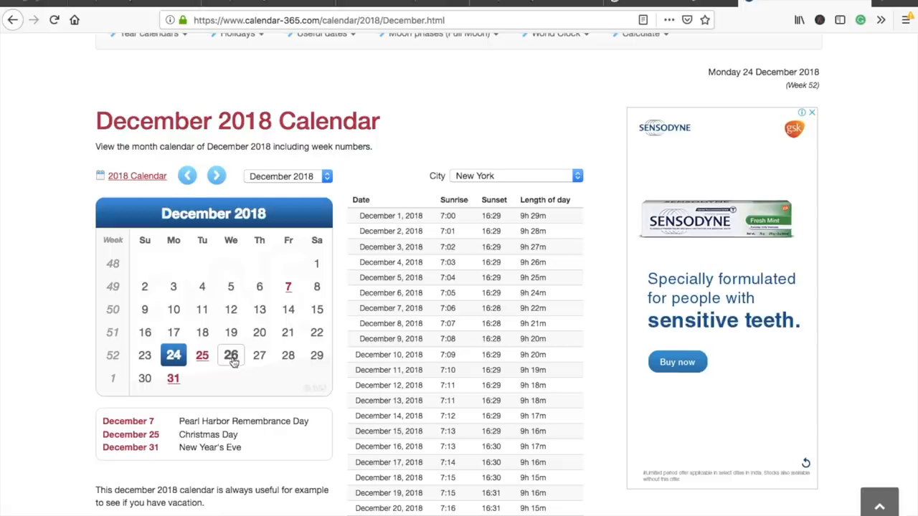
mouse_move(231, 376)
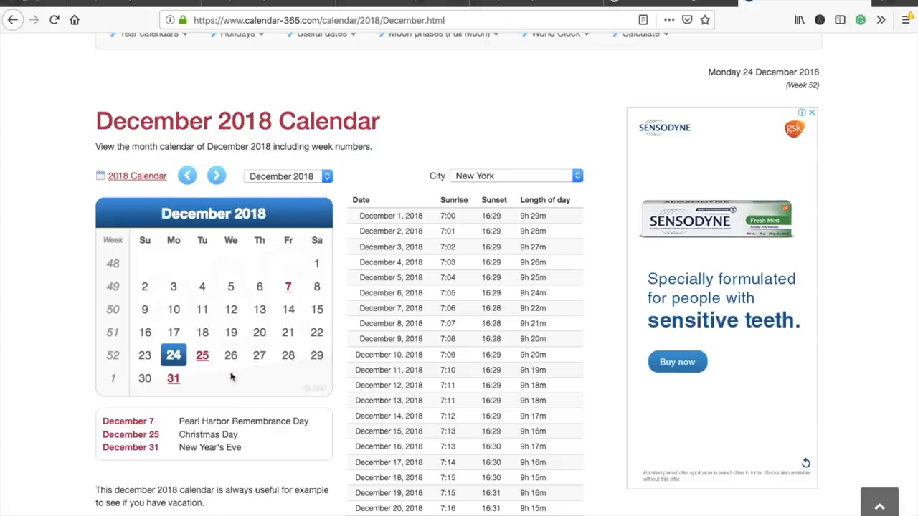